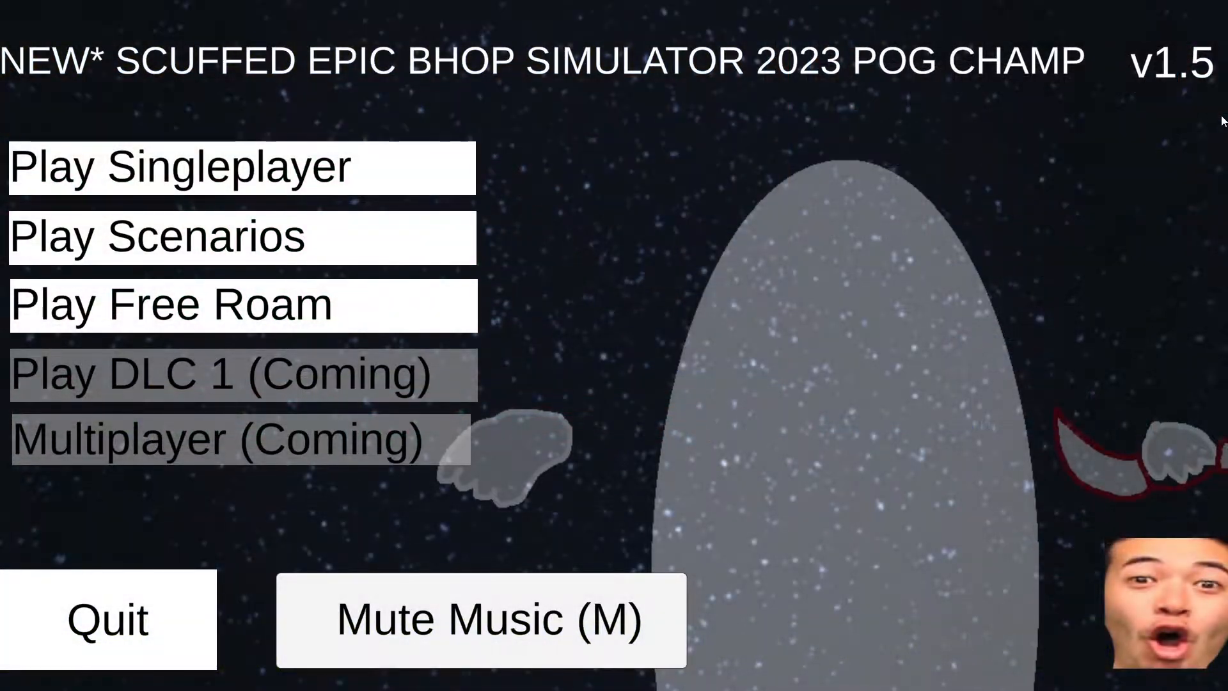
- Open the Singleplayer level list from the main menu
click(178, 166)
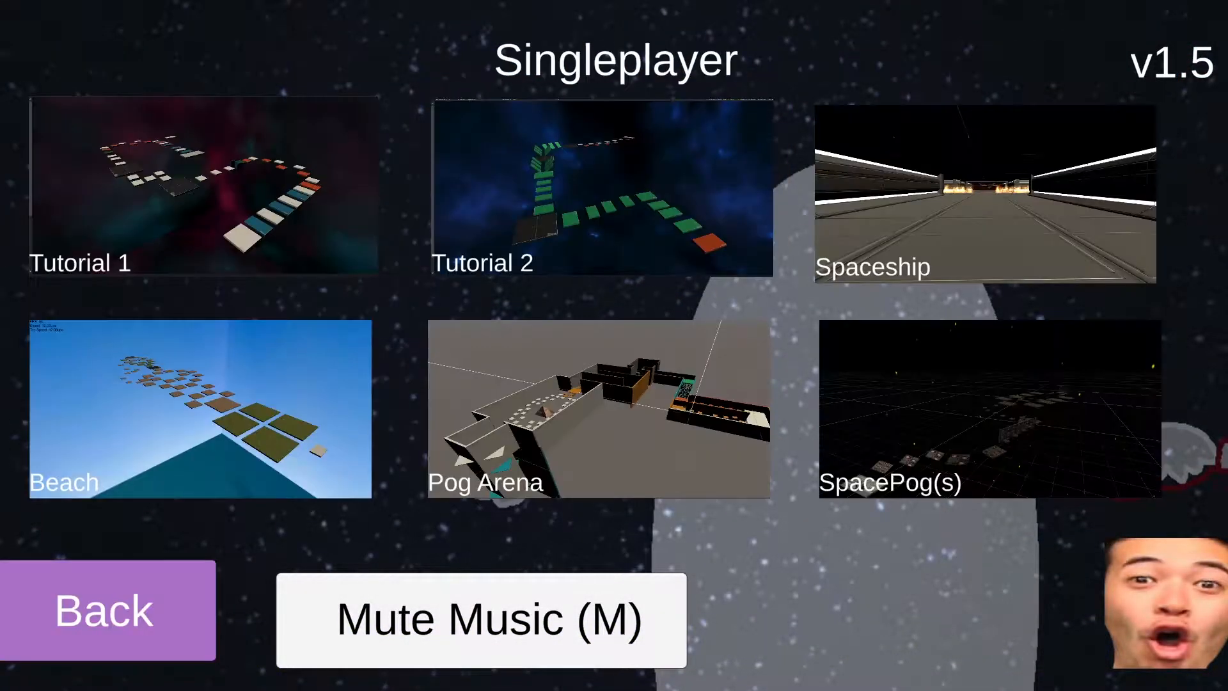
- Launch Tutorial 1 and bhop through it to the Well Done screen
click(203, 189)
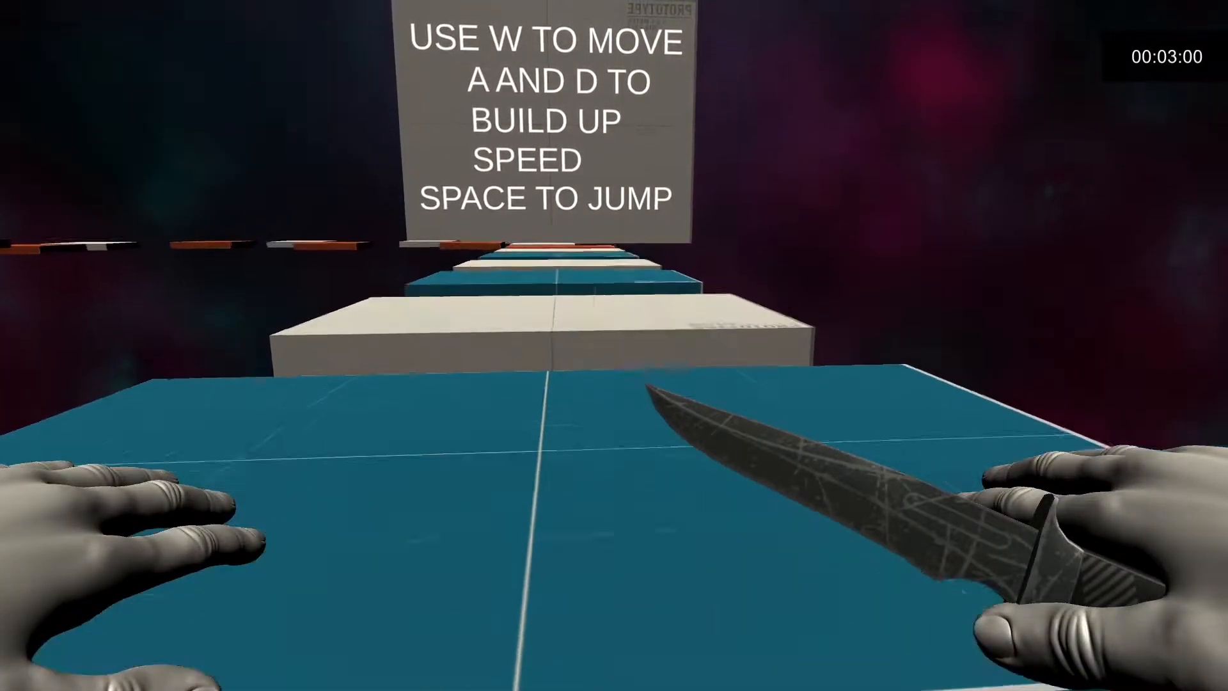
key(w)
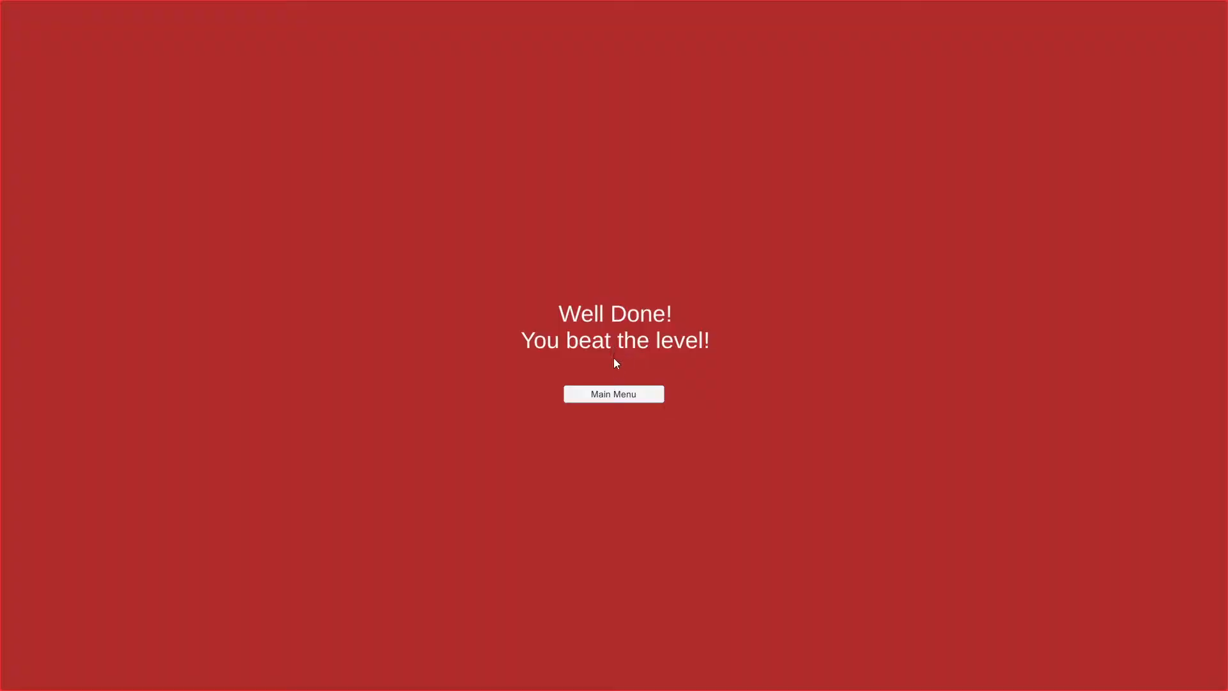
- Return to the main menu and reopen the Singleplayer level list
click(613, 394)
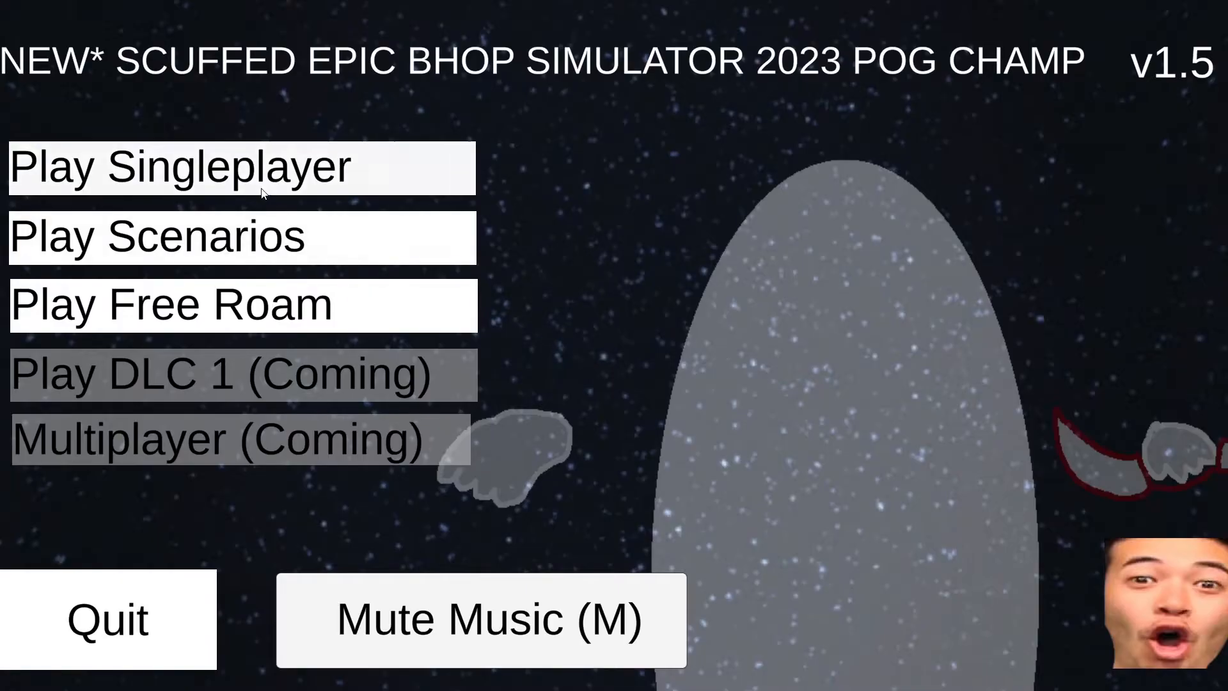
click(178, 166)
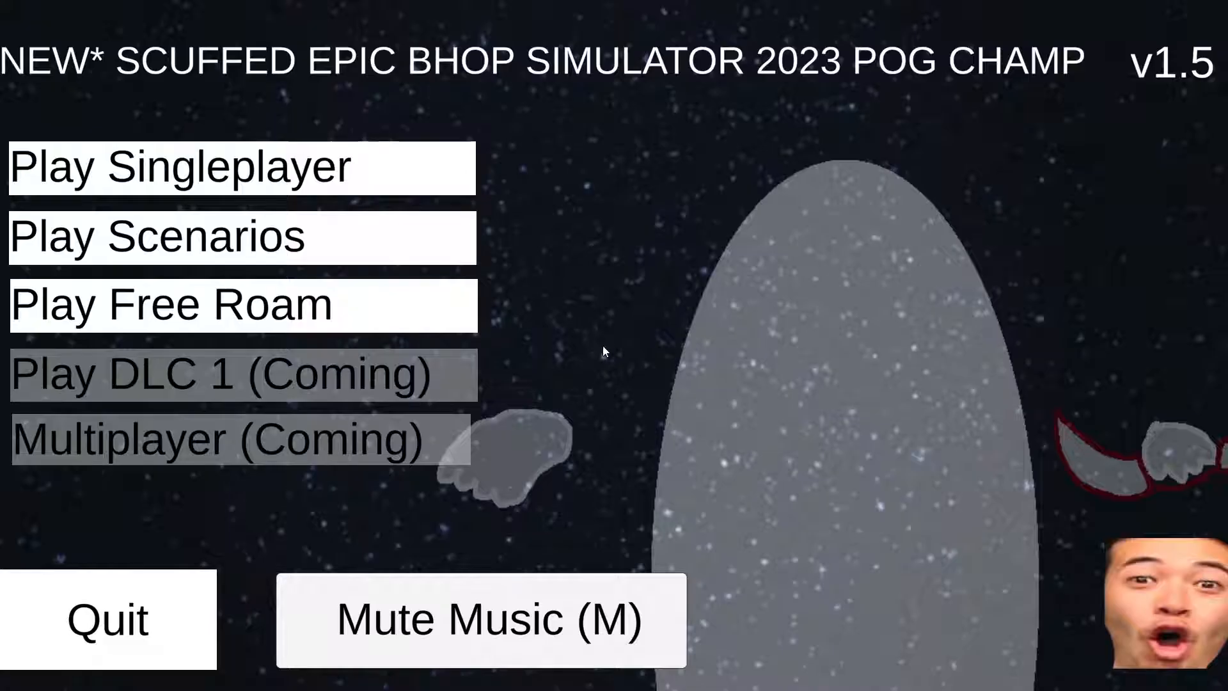
- Start the Spaceship level from the Singleplayer list
click(178, 167)
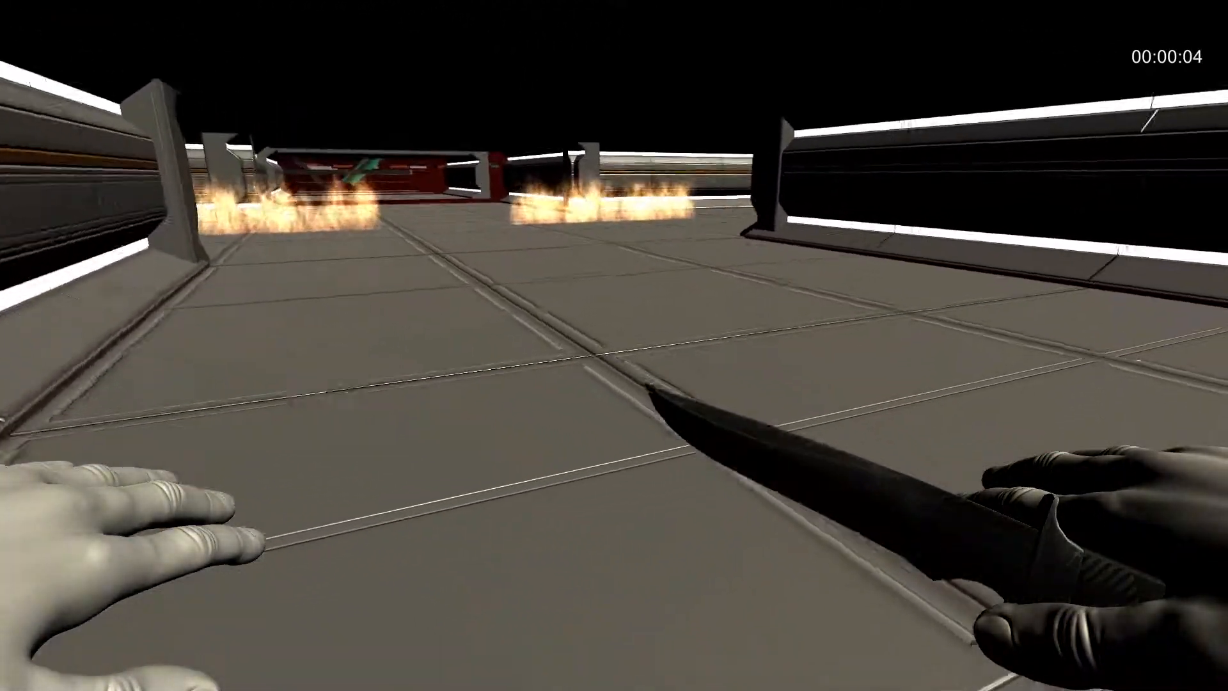
mouse_move(614, 346)
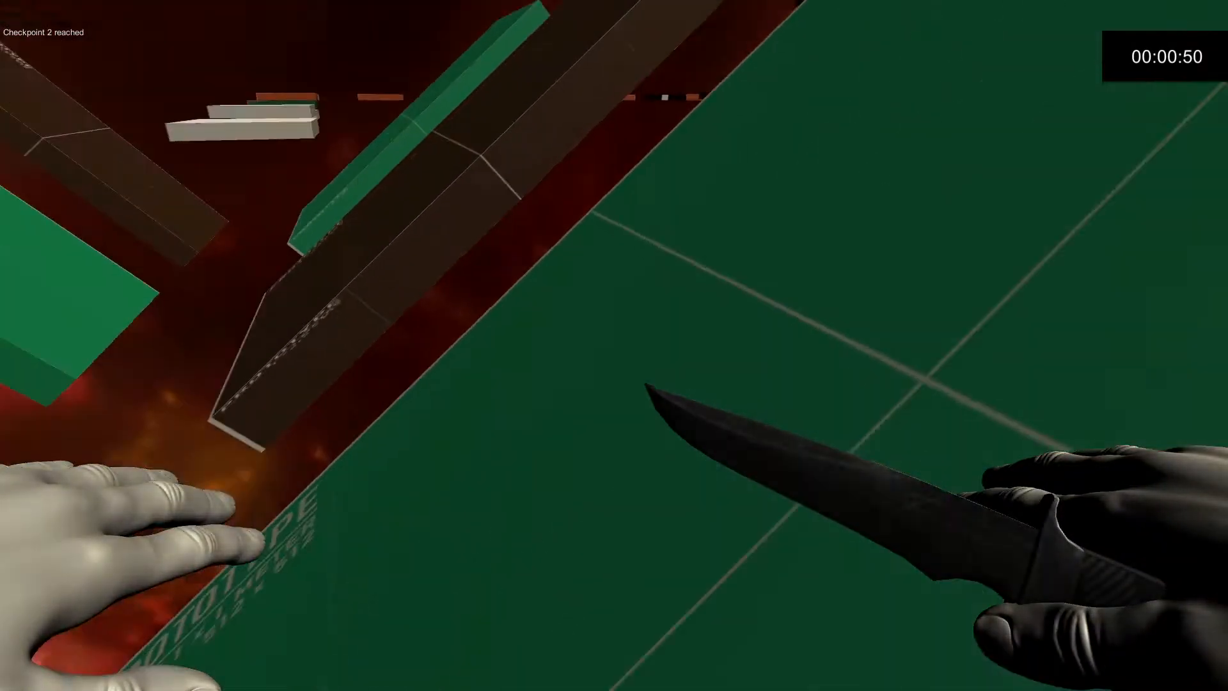
mouse_move(614, 345)
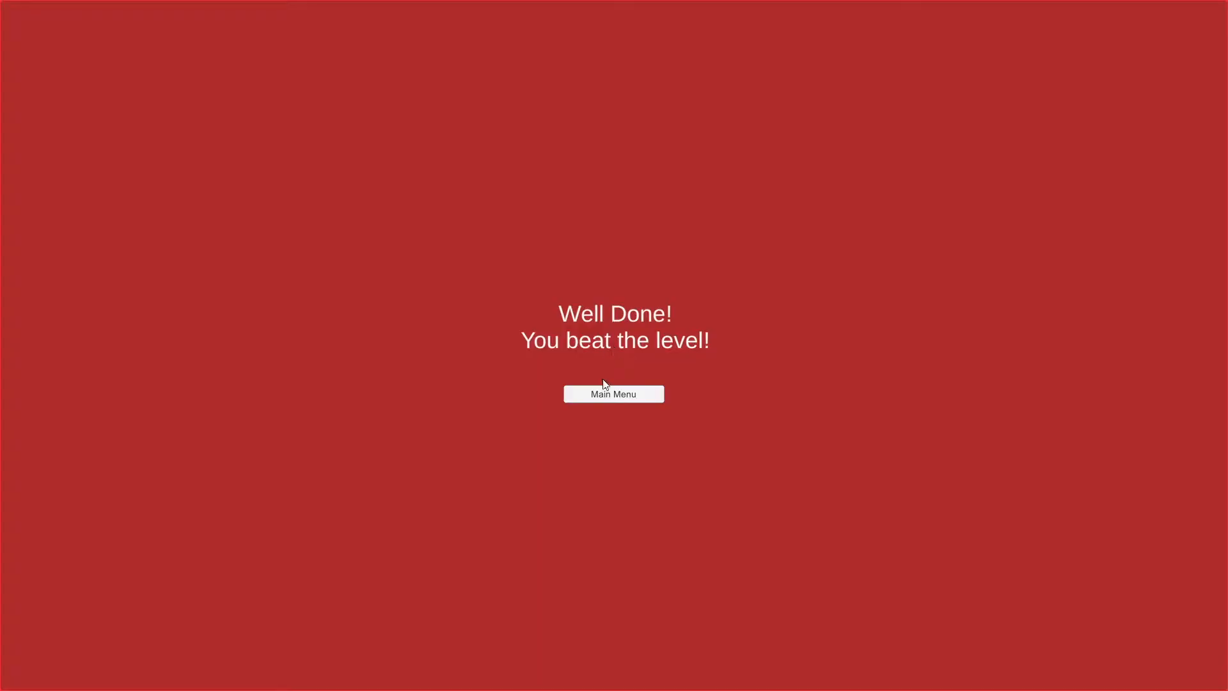
- Return to the main menu after Spaceship and reopen the Singleplayer list
click(613, 393)
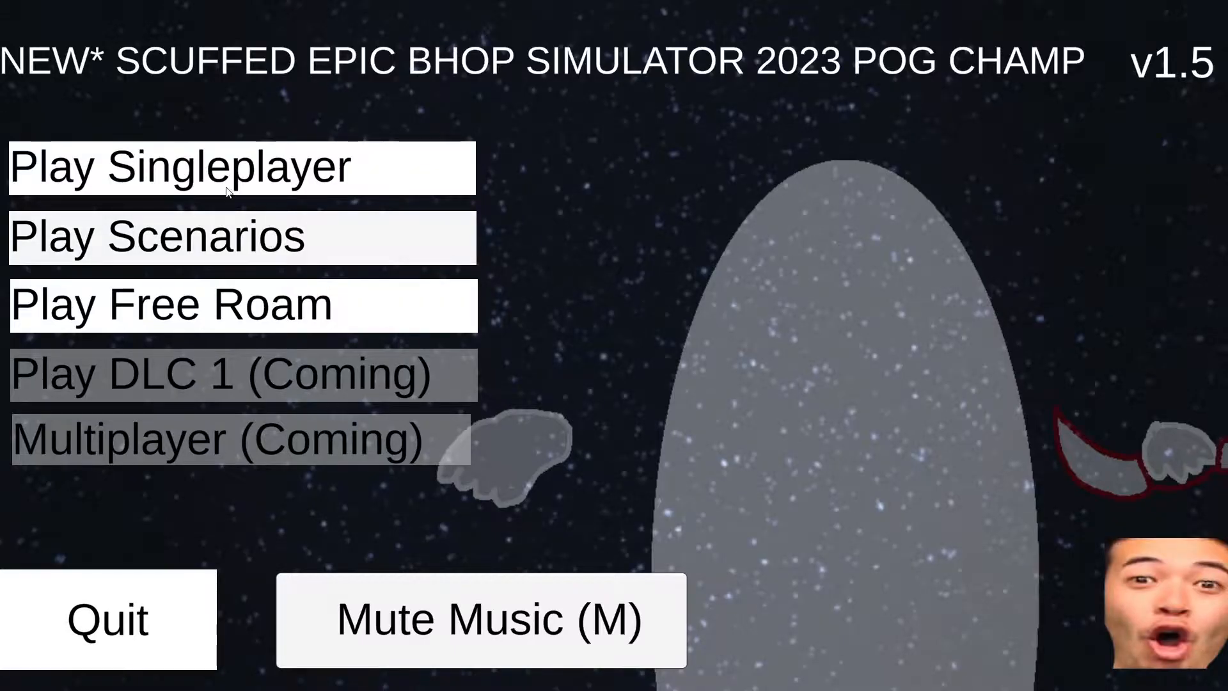
click(177, 167)
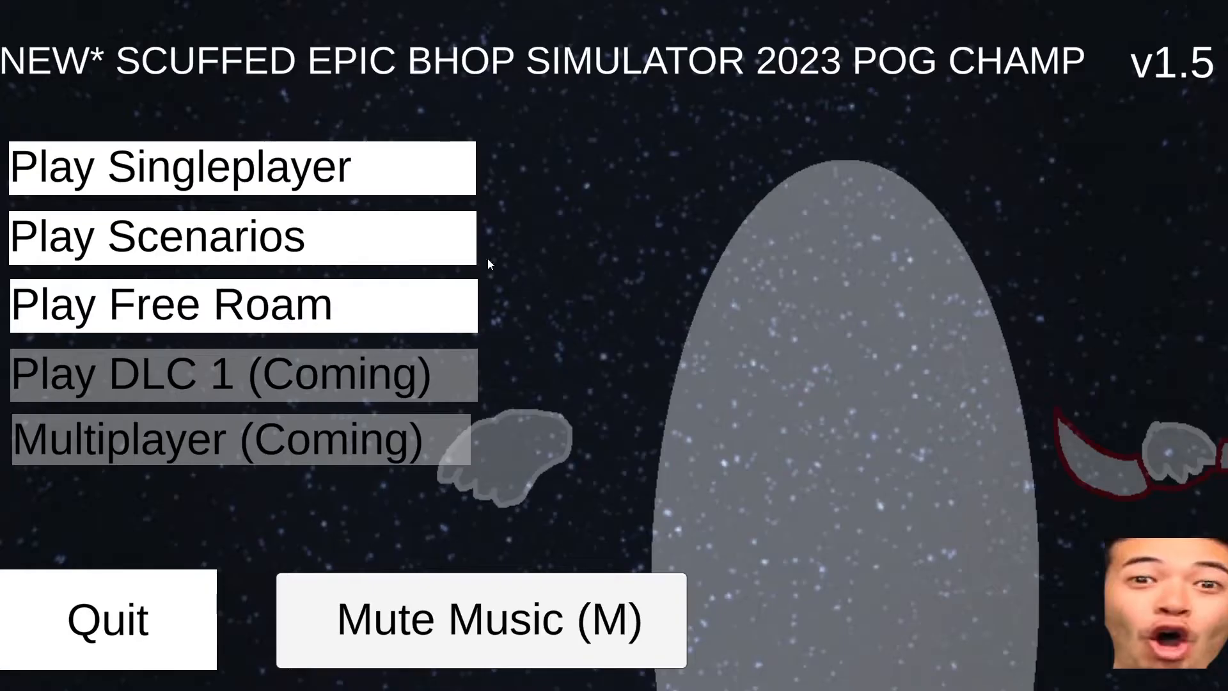
- Launch the Pog Arena level from the Singleplayer list
click(180, 166)
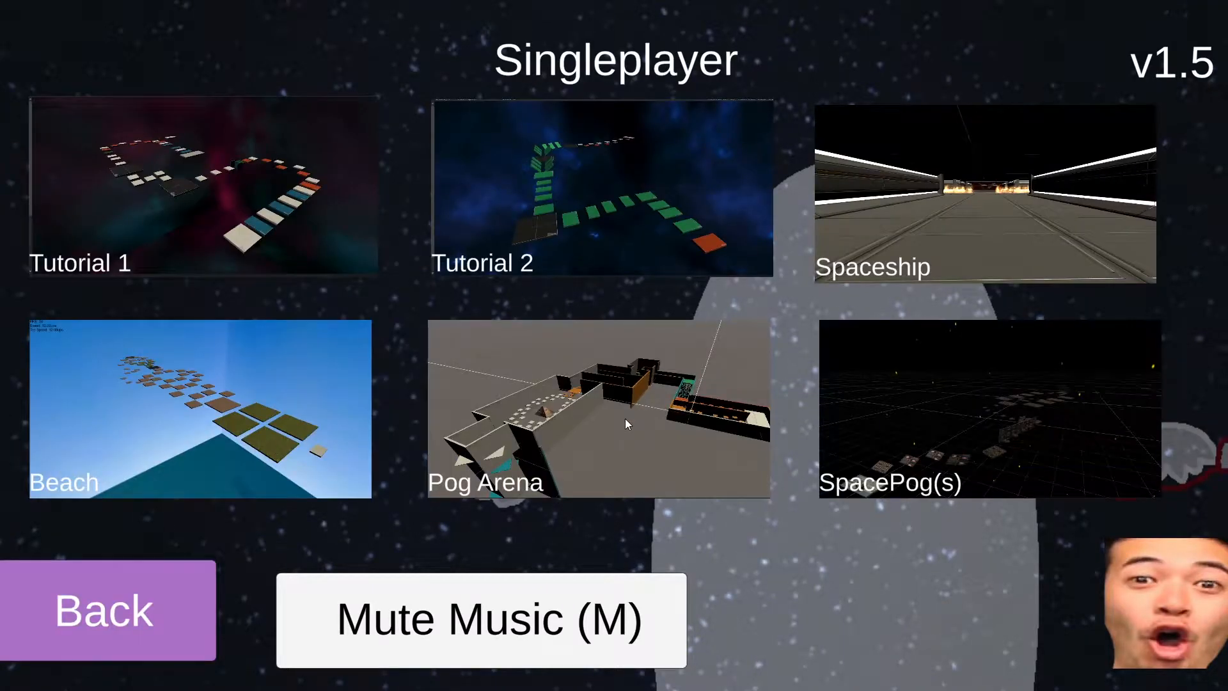
click(600, 407)
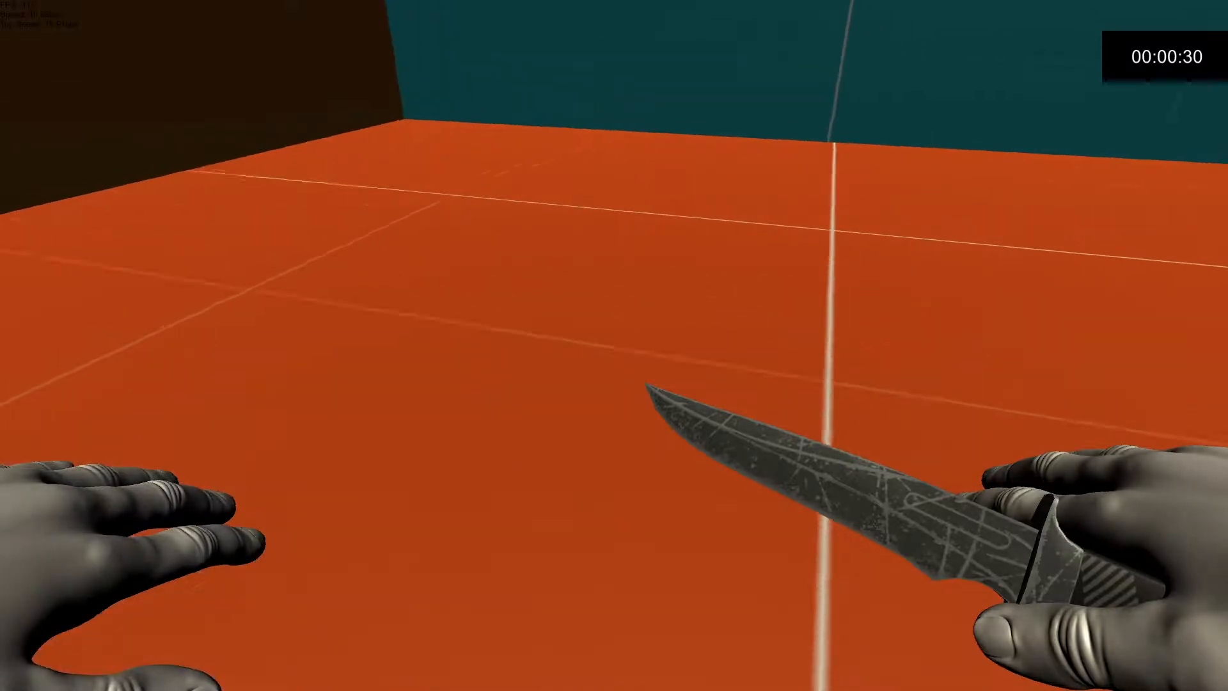
mouse_move(614, 345)
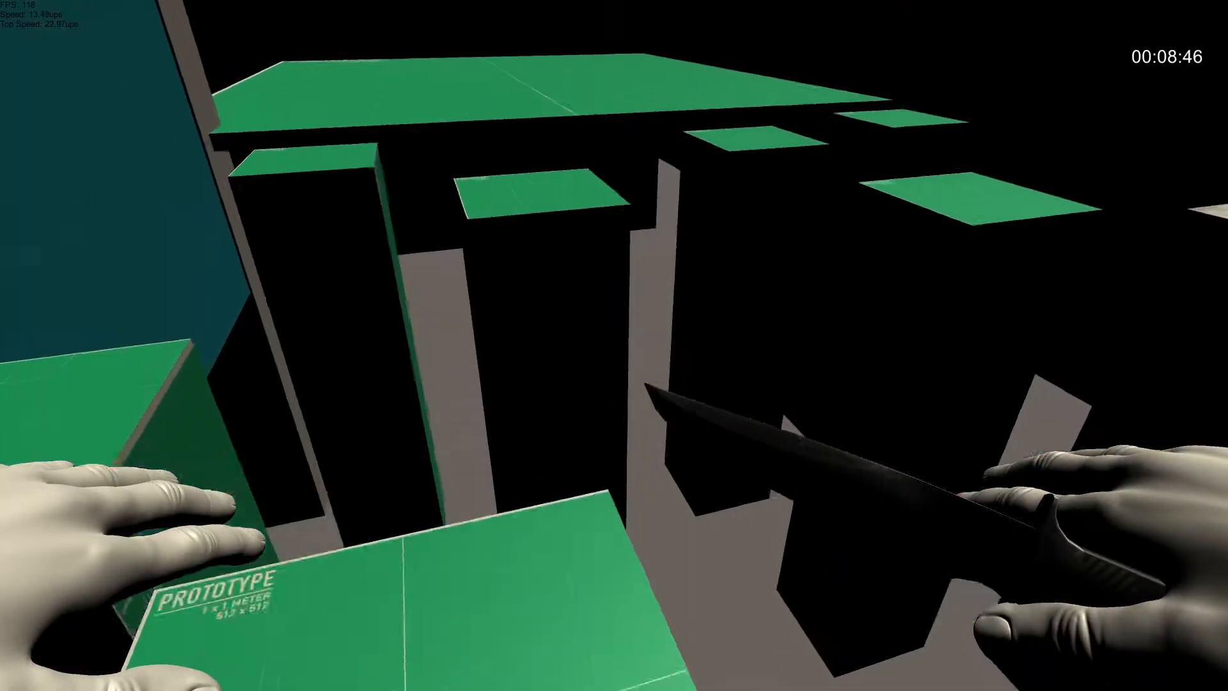
mouse_move(615, 345)
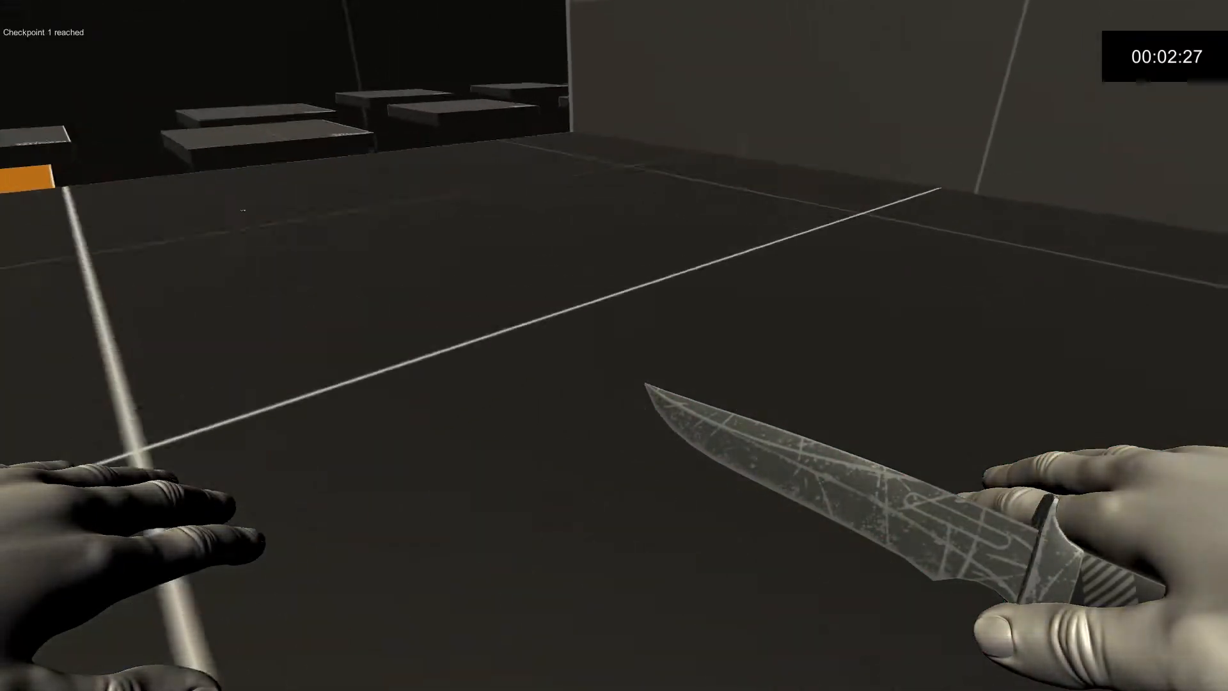
mouse_move(614, 345)
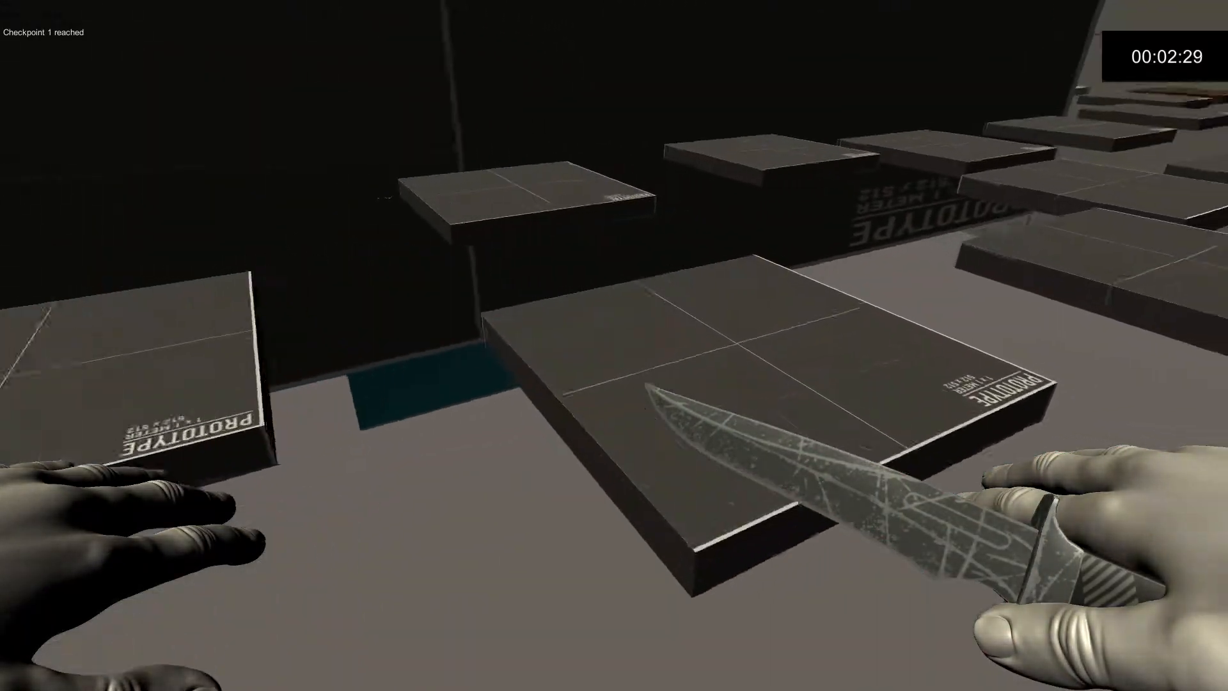
mouse_move(614, 346)
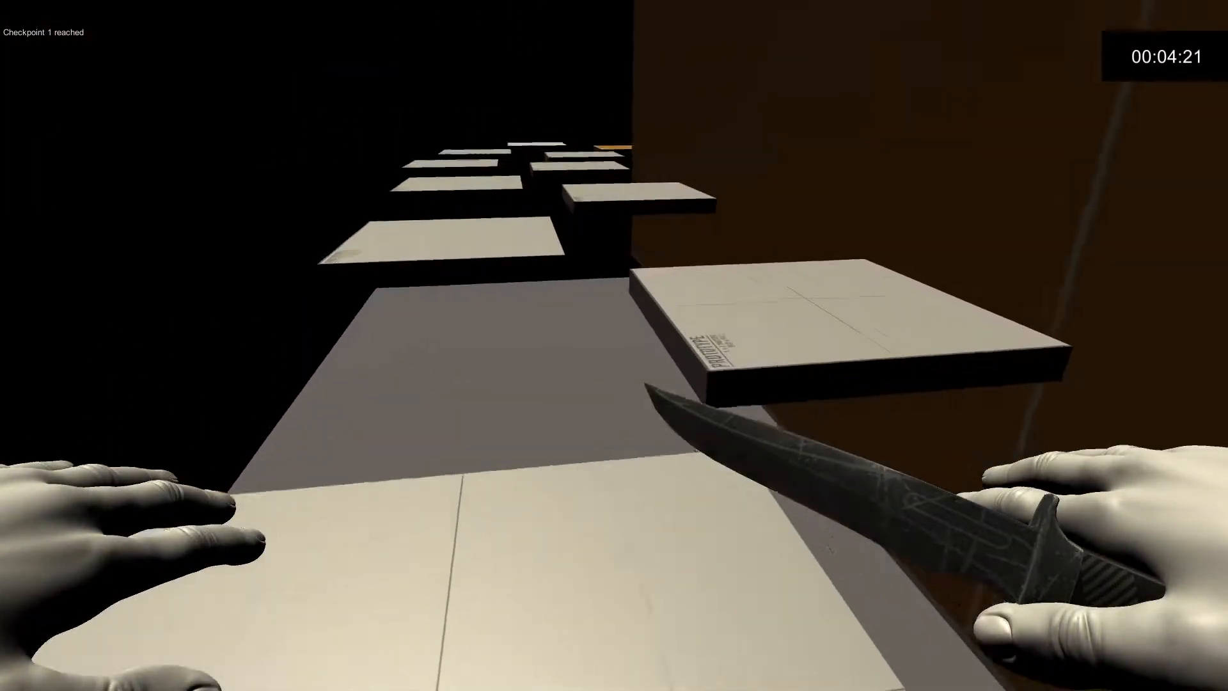
mouse_move(614, 346)
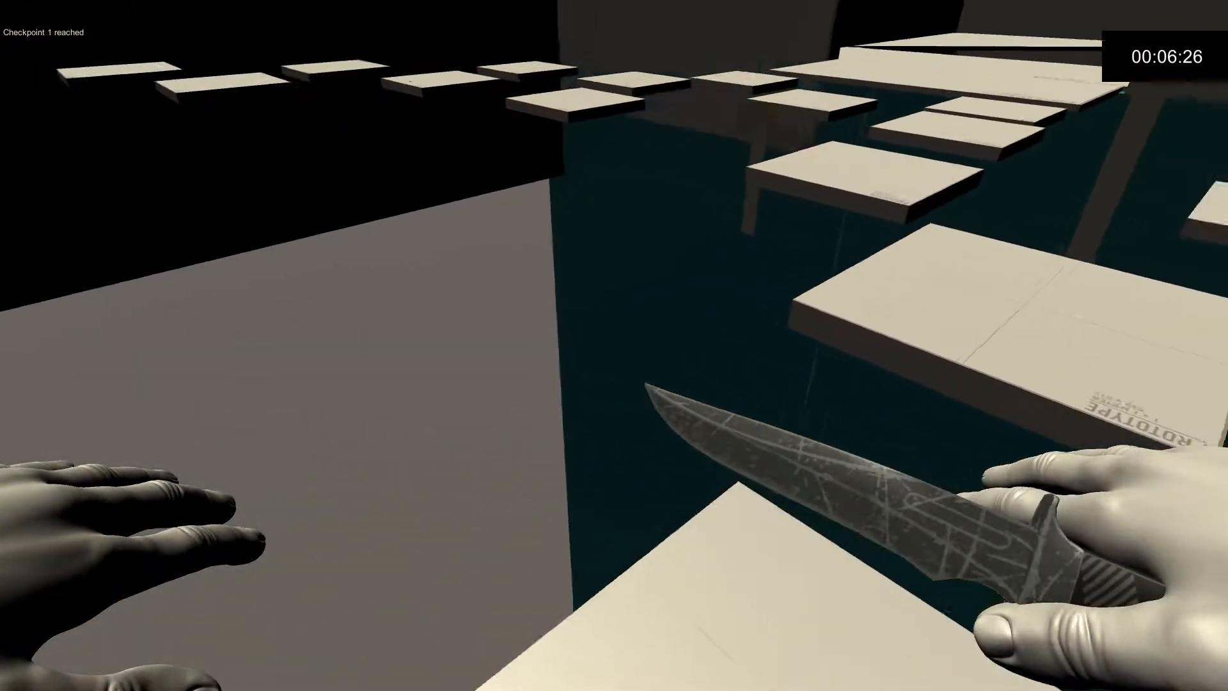
mouse_move(614, 345)
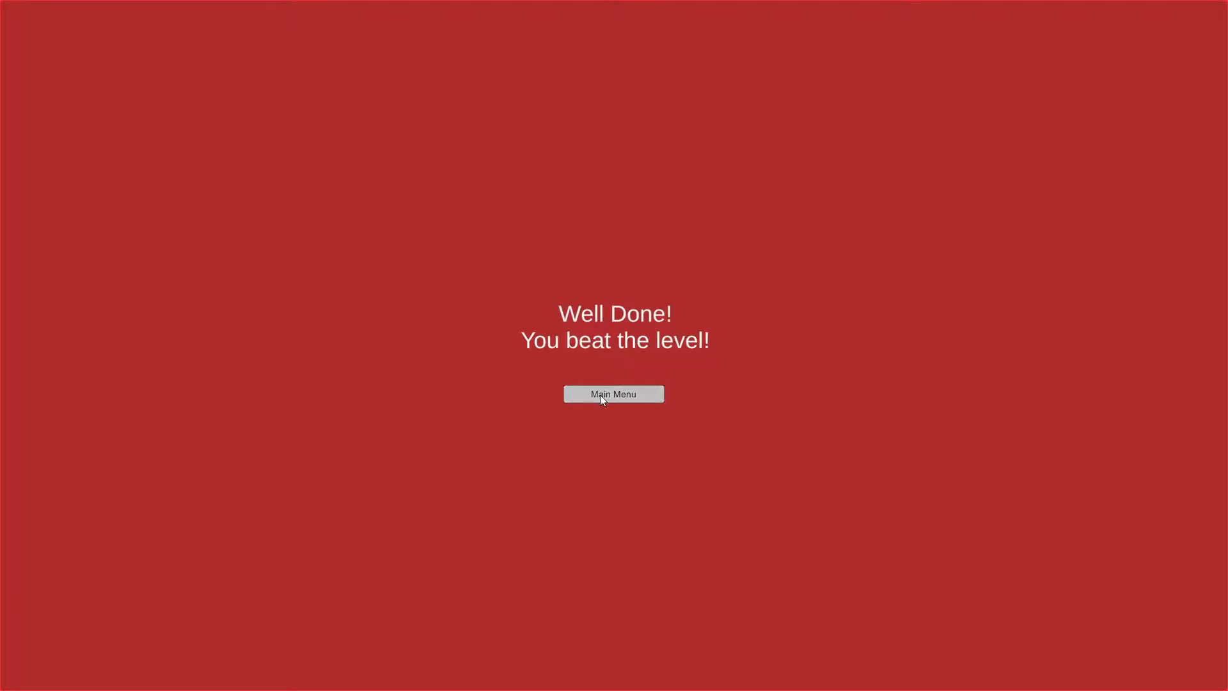
click(614, 395)
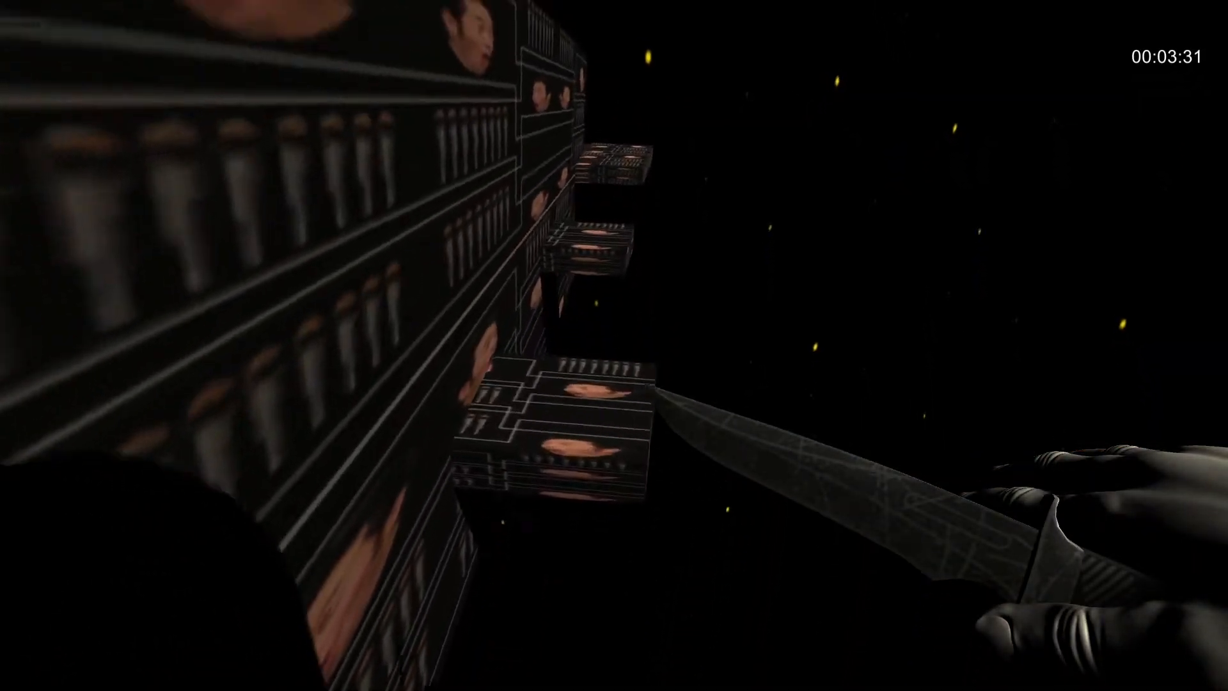
mouse_move(614, 345)
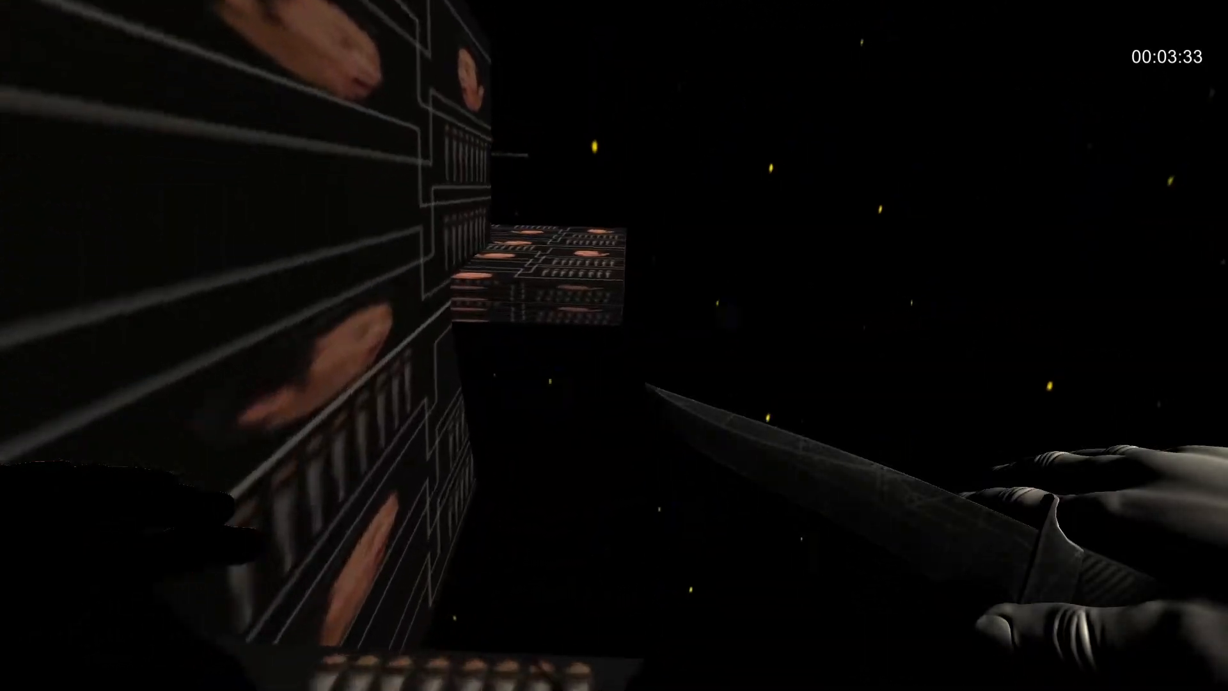
mouse_move(614, 345)
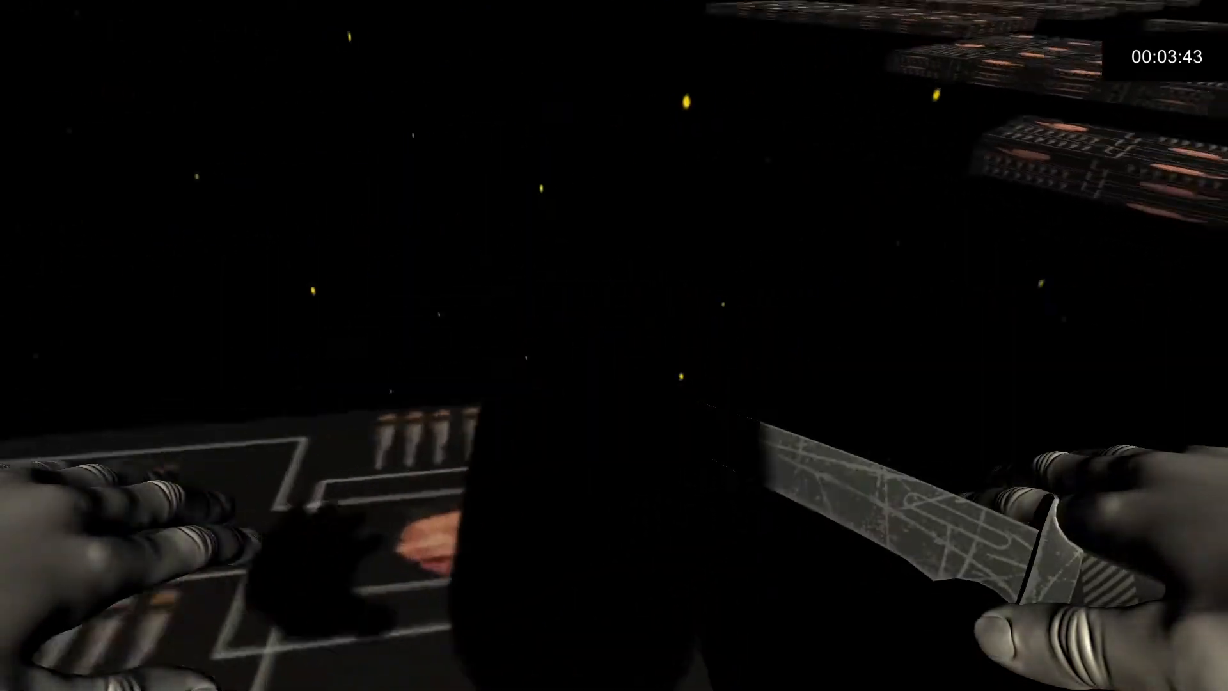
mouse_move(614, 345)
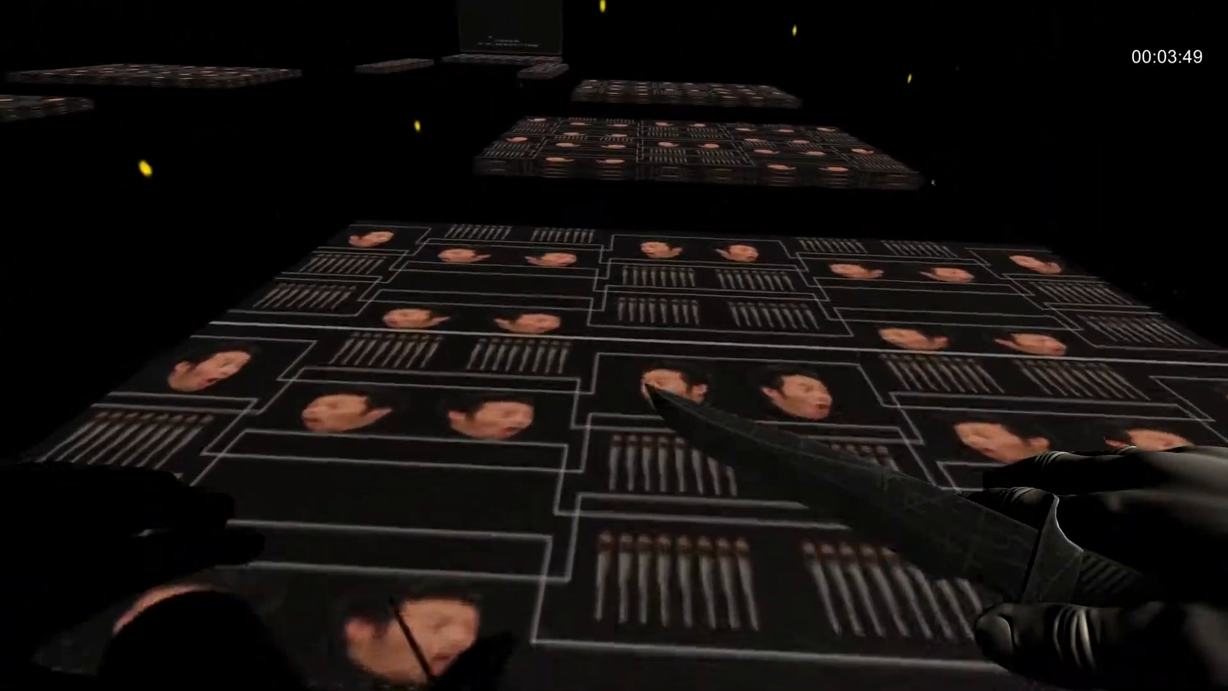
mouse_move(615, 345)
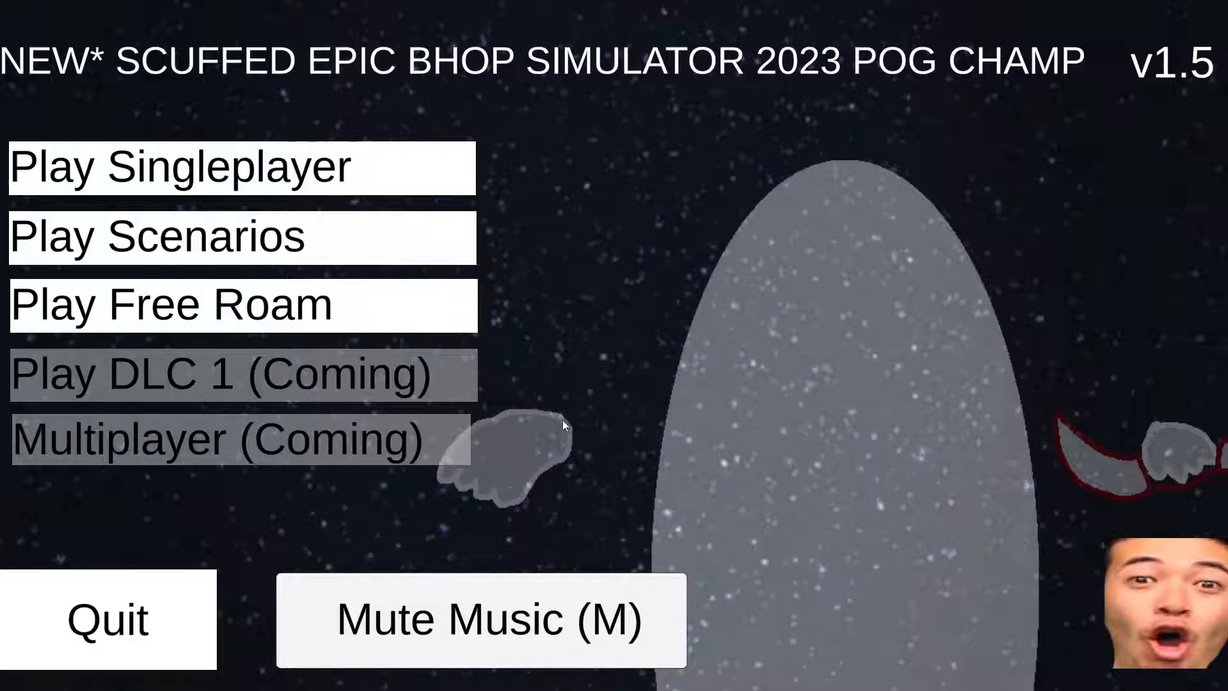
mouse_move(366, 327)
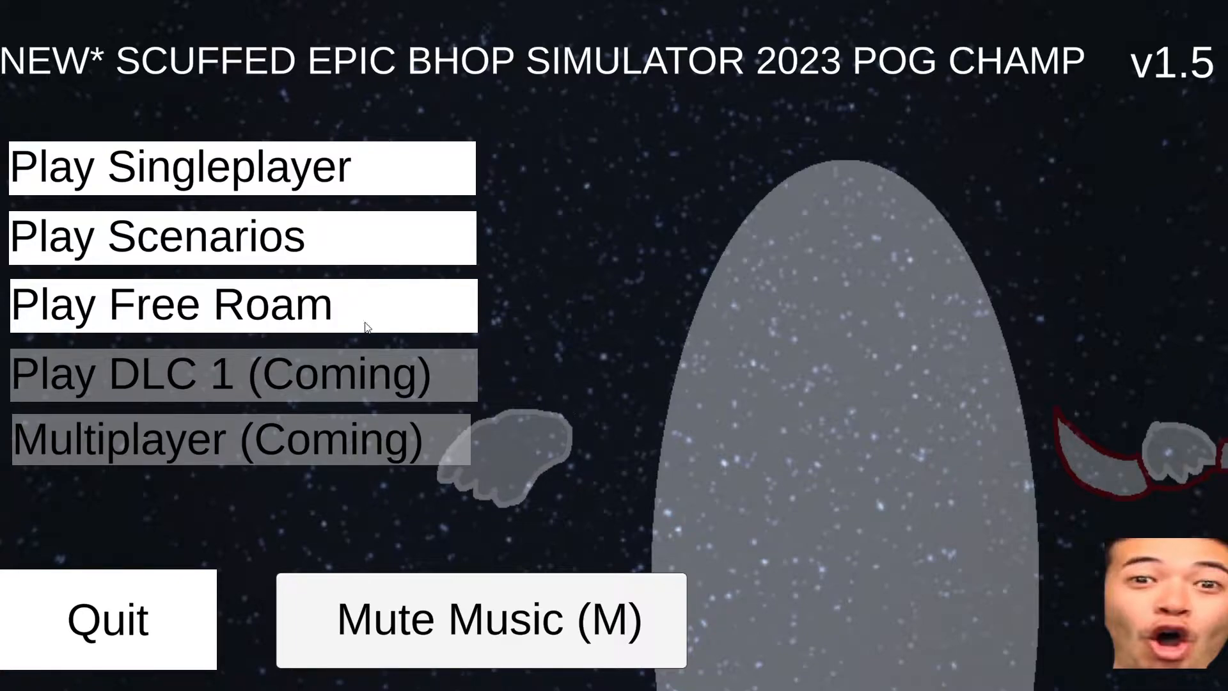
- Start a Free Roam session on the grassy roadside map
click(157, 237)
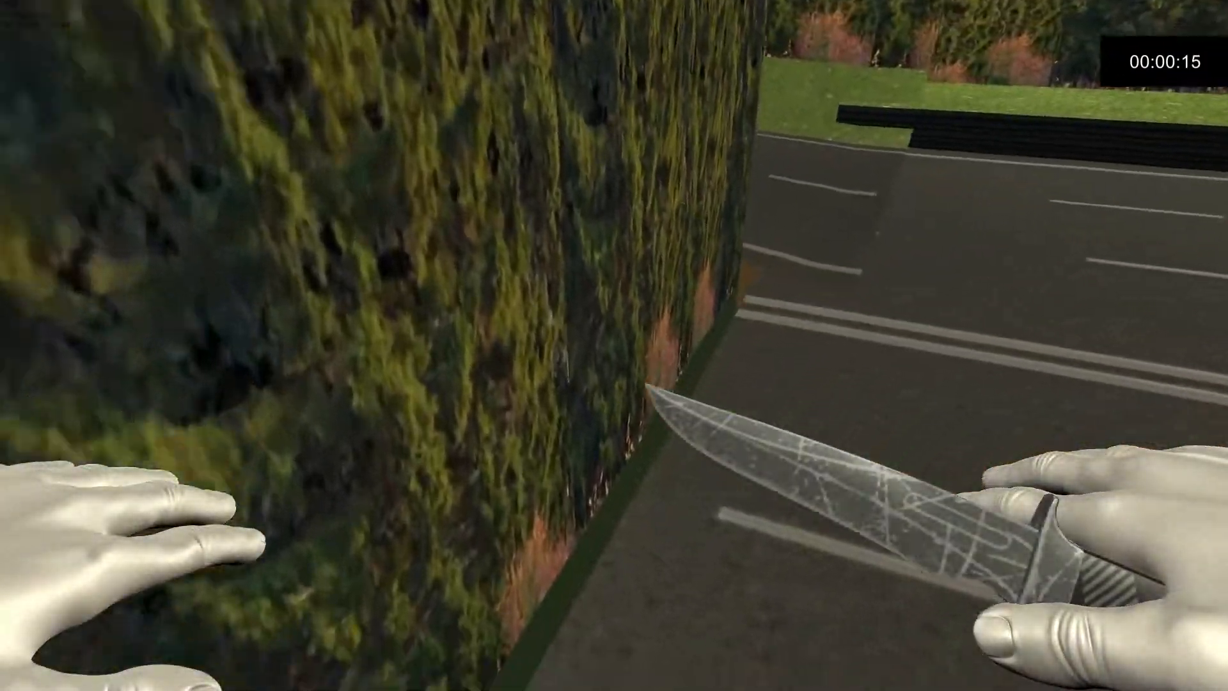
mouse_move(614, 345)
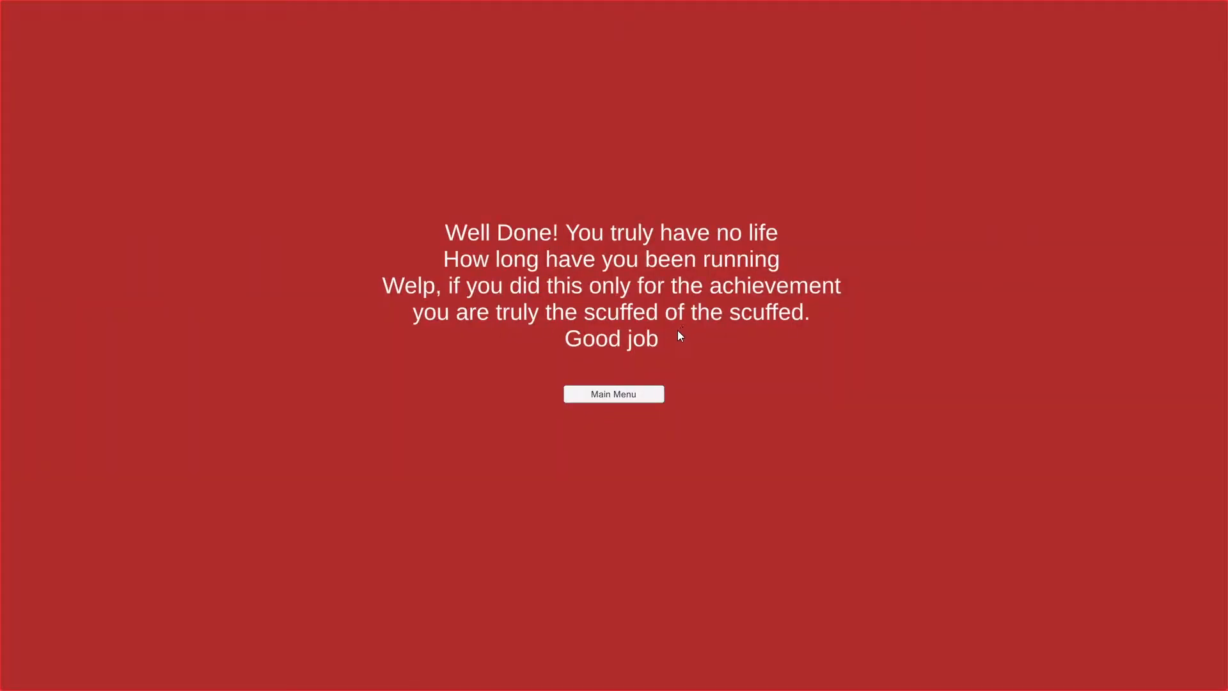
- Leave the secret ending and launch the Buildings scenario via Play Scenarios
click(614, 394)
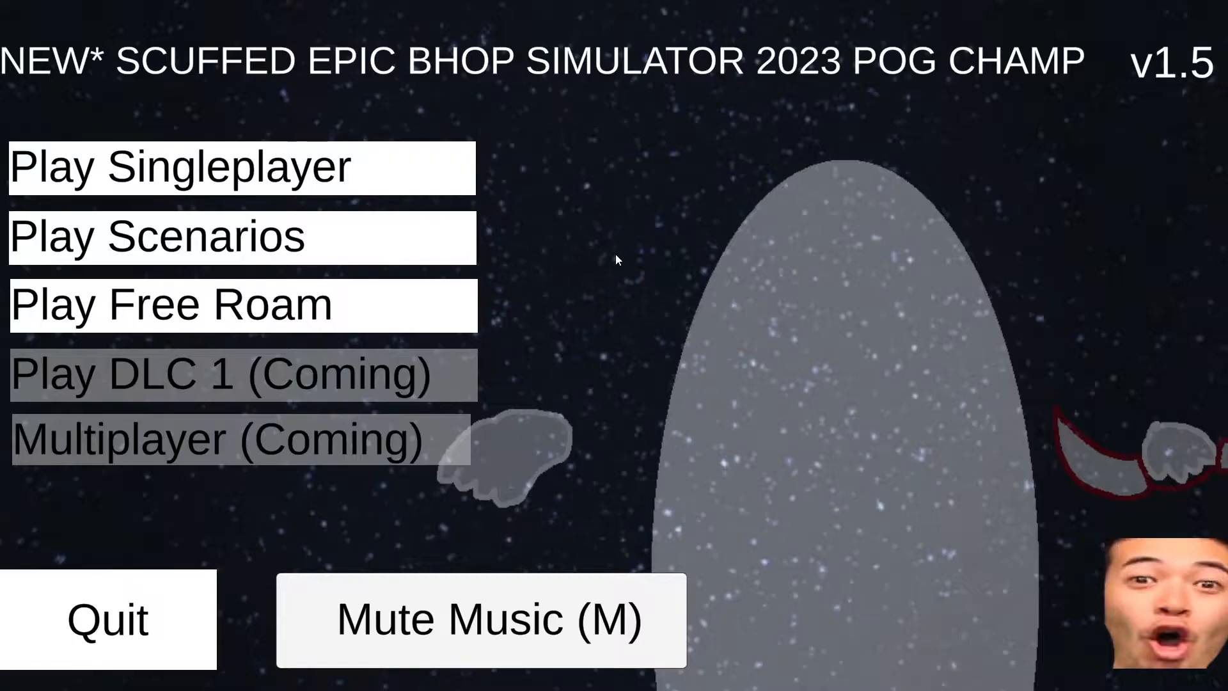
click(156, 238)
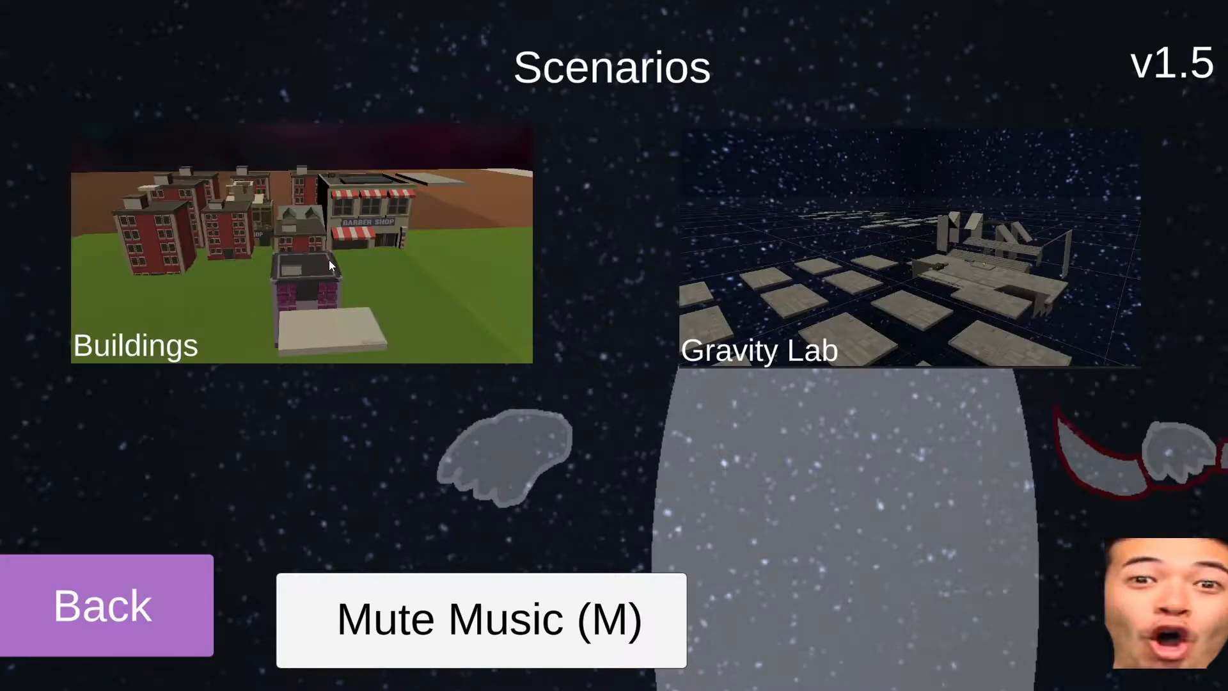
click(301, 247)
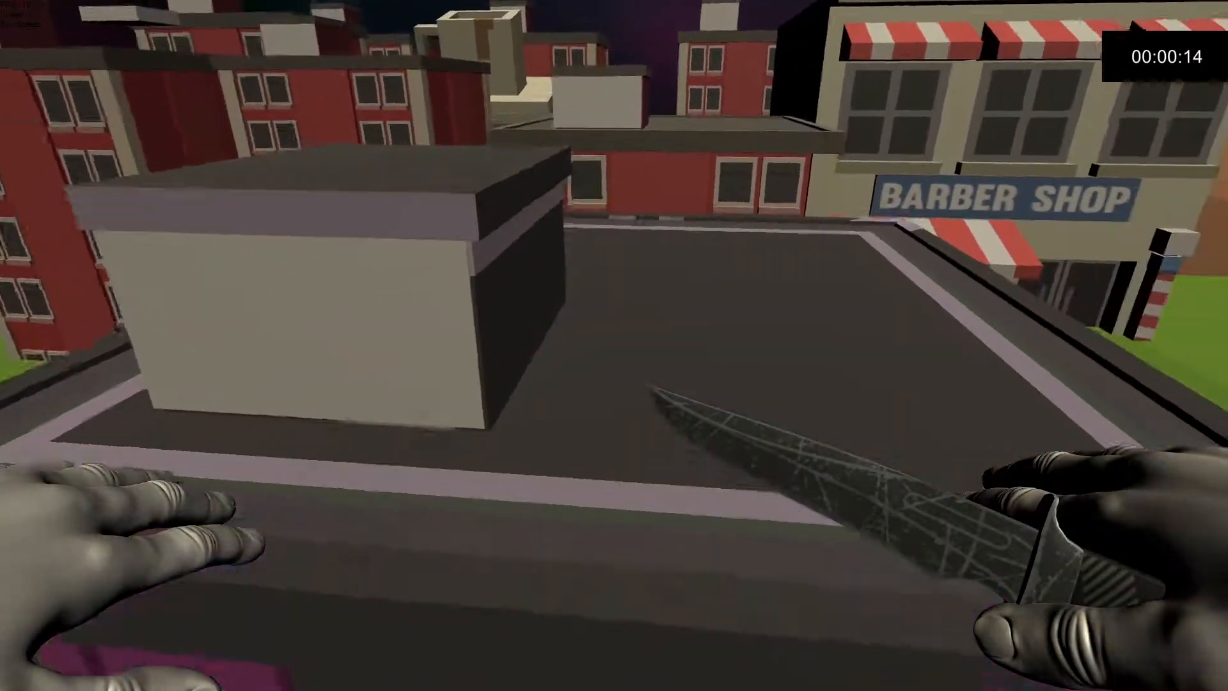
mouse_move(614, 346)
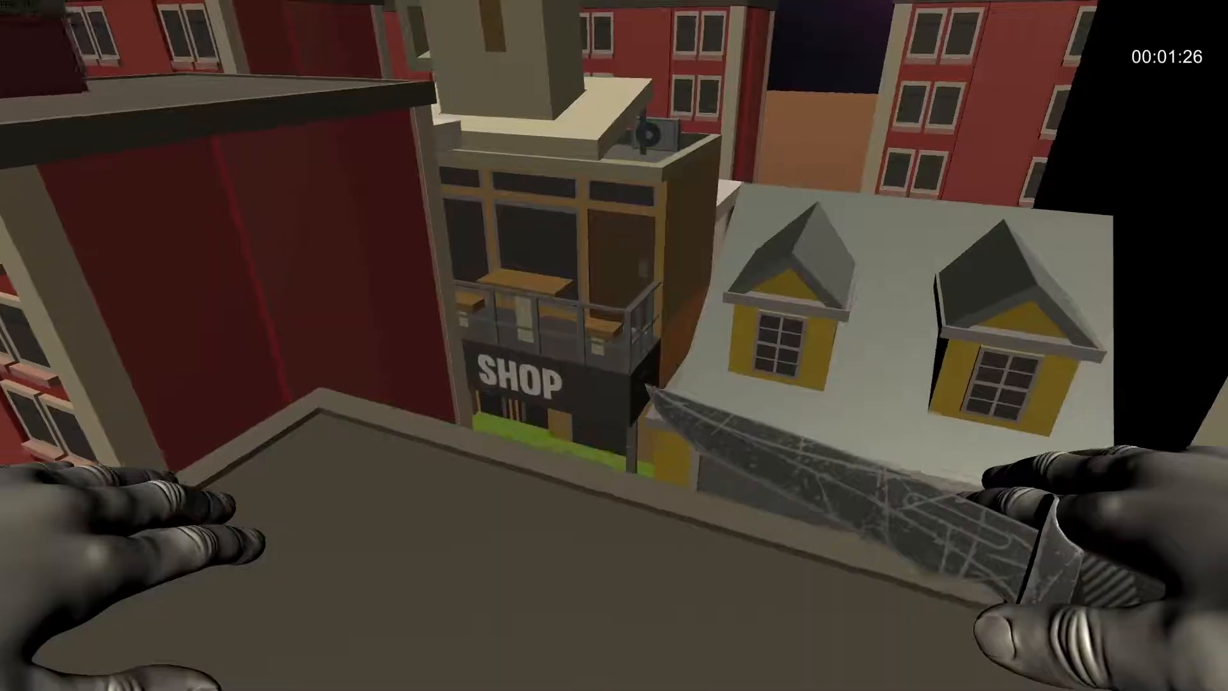
mouse_move(614, 345)
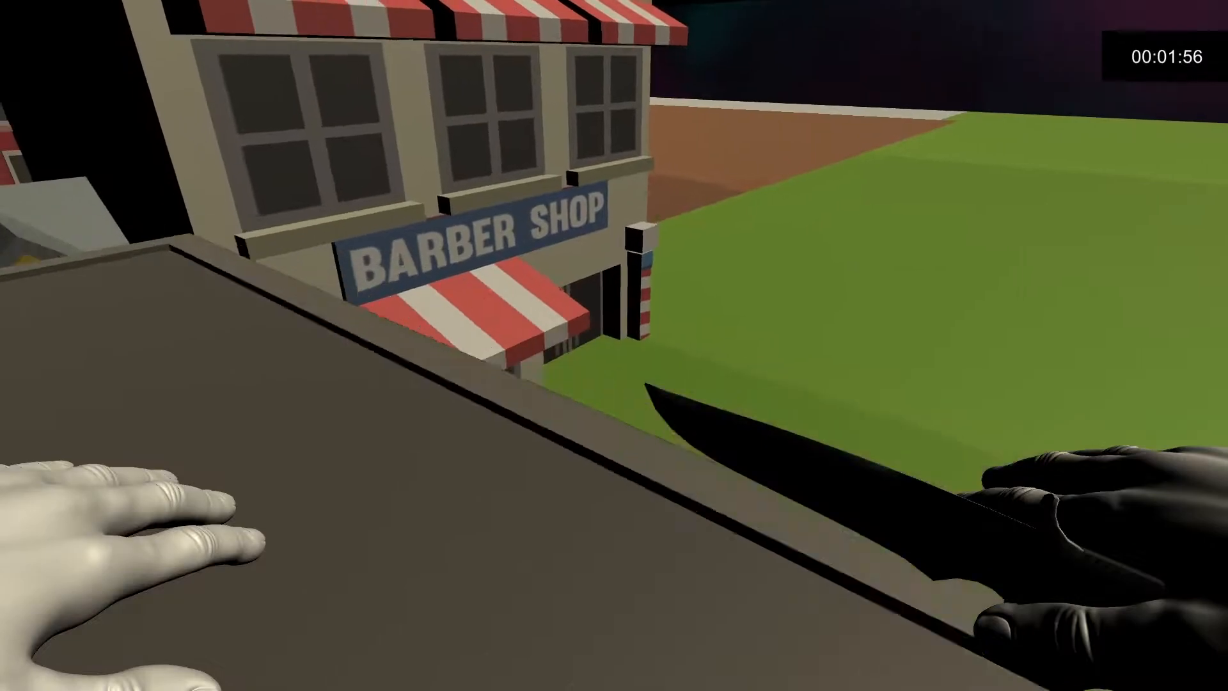
mouse_move(614, 346)
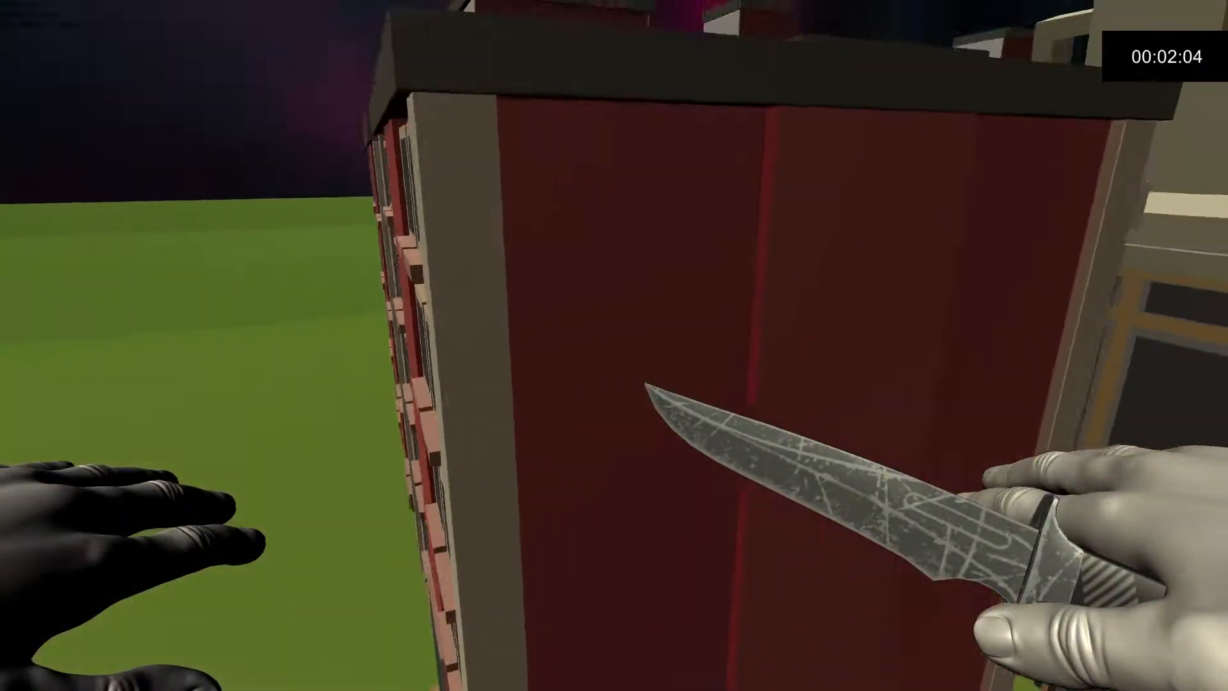
mouse_move(614, 346)
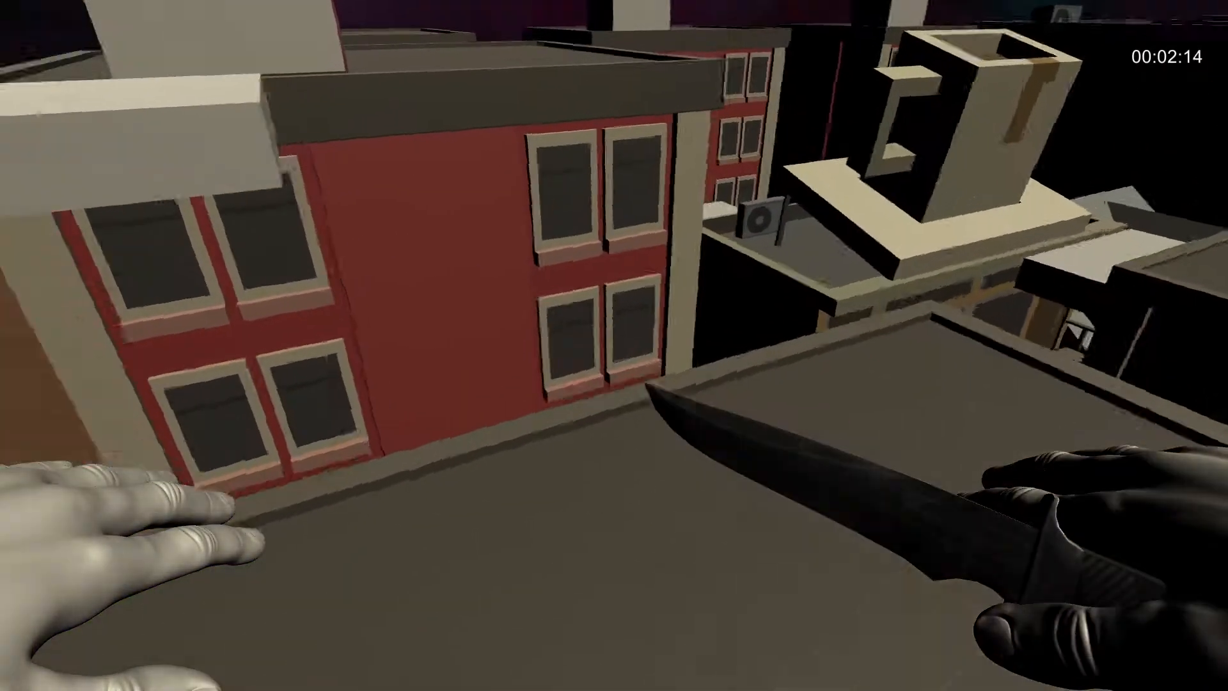
mouse_move(614, 346)
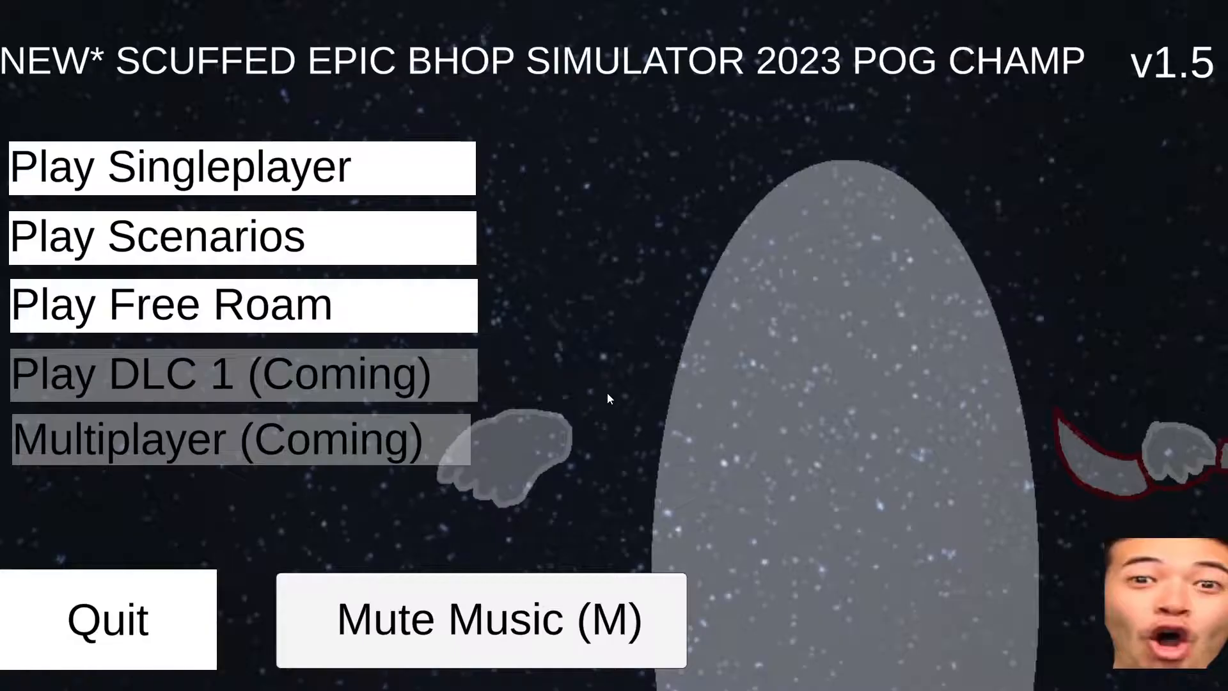
- Open Play Scenarios and launch the Gravity Lab scenario
click(156, 236)
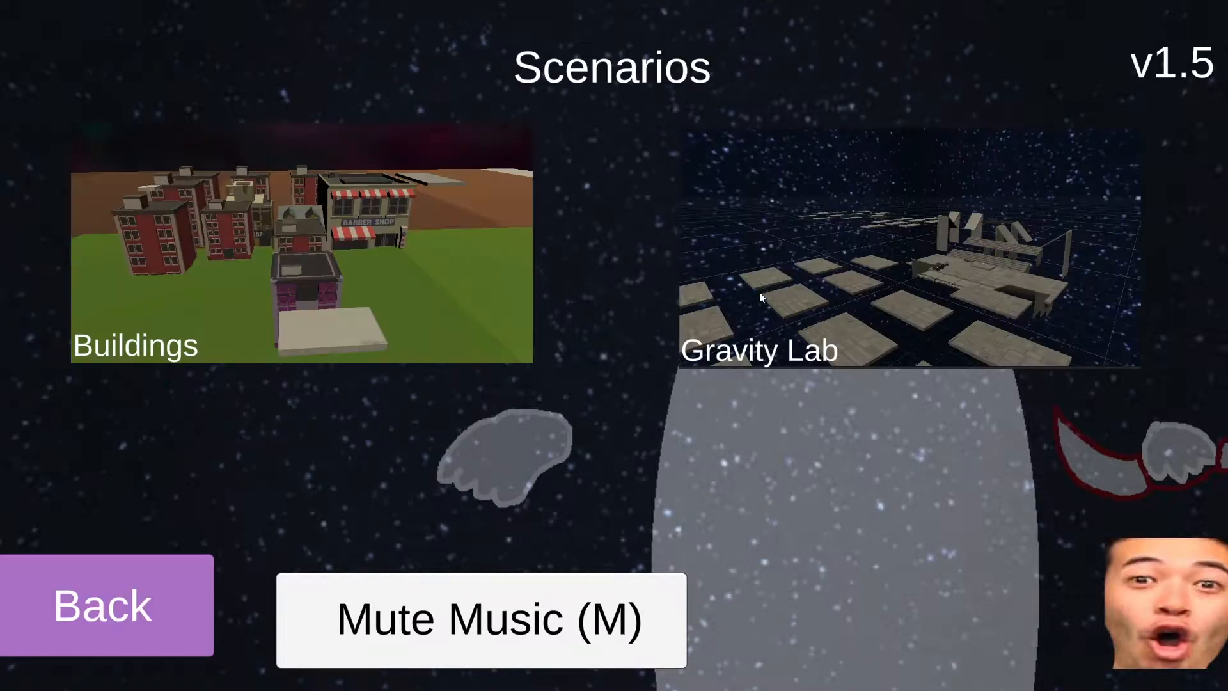
click(899, 255)
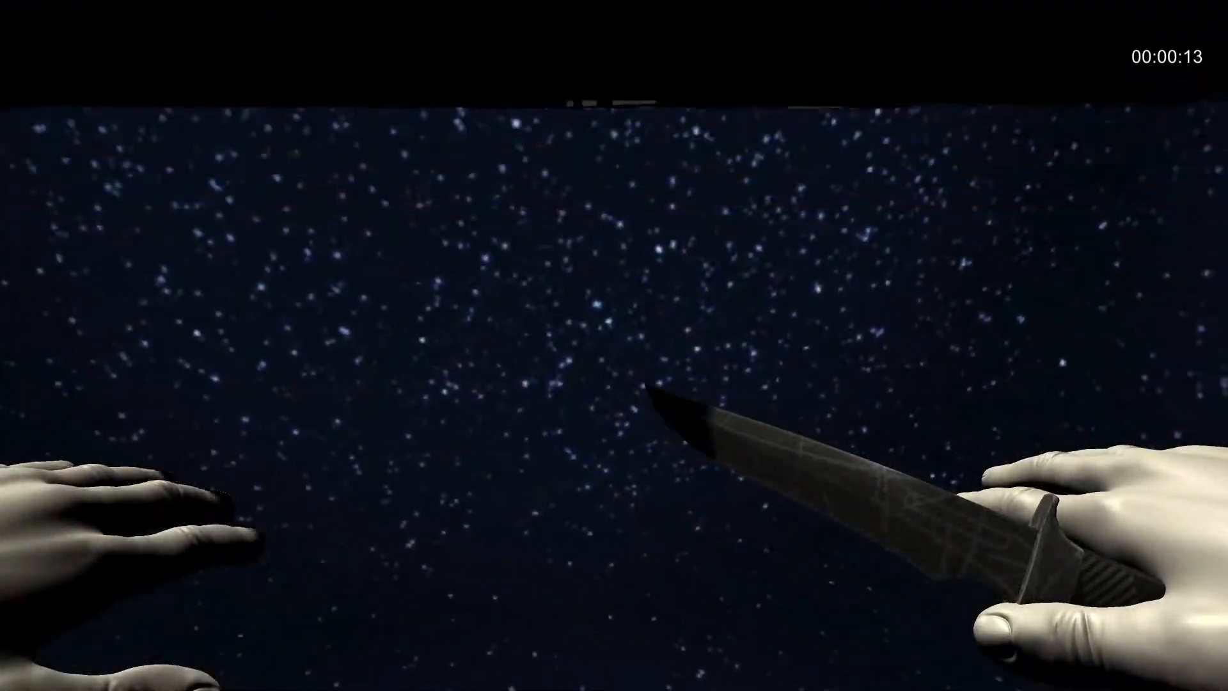
mouse_move(614, 345)
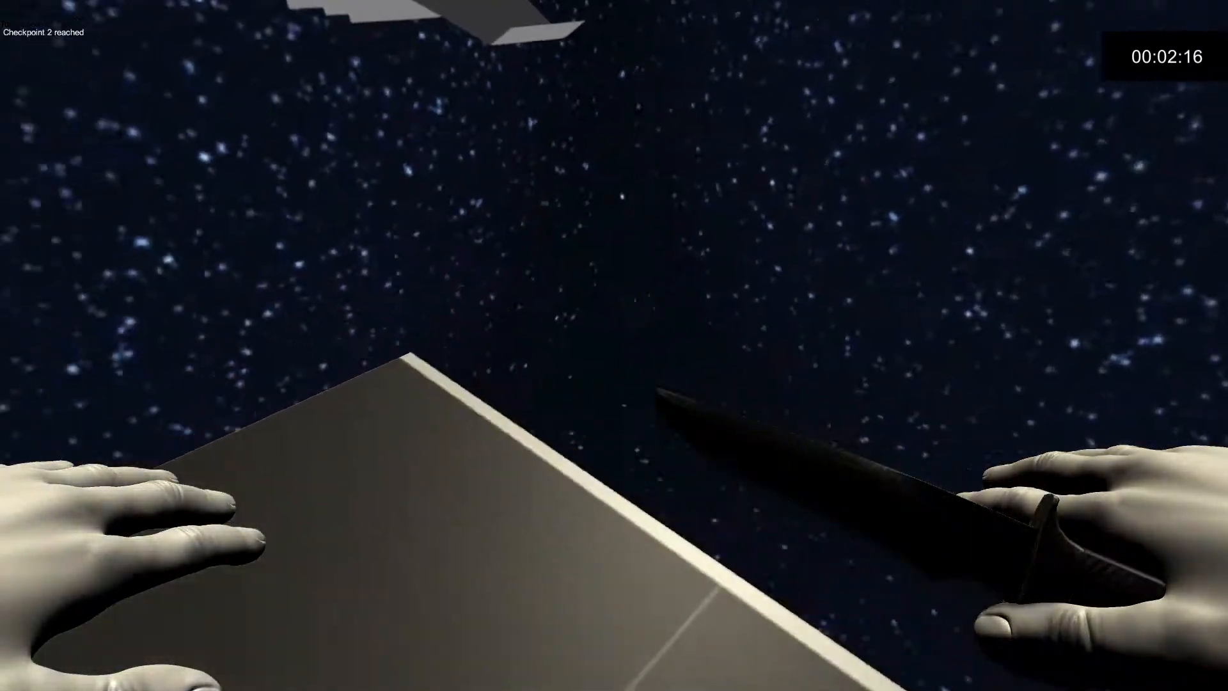
mouse_move(614, 346)
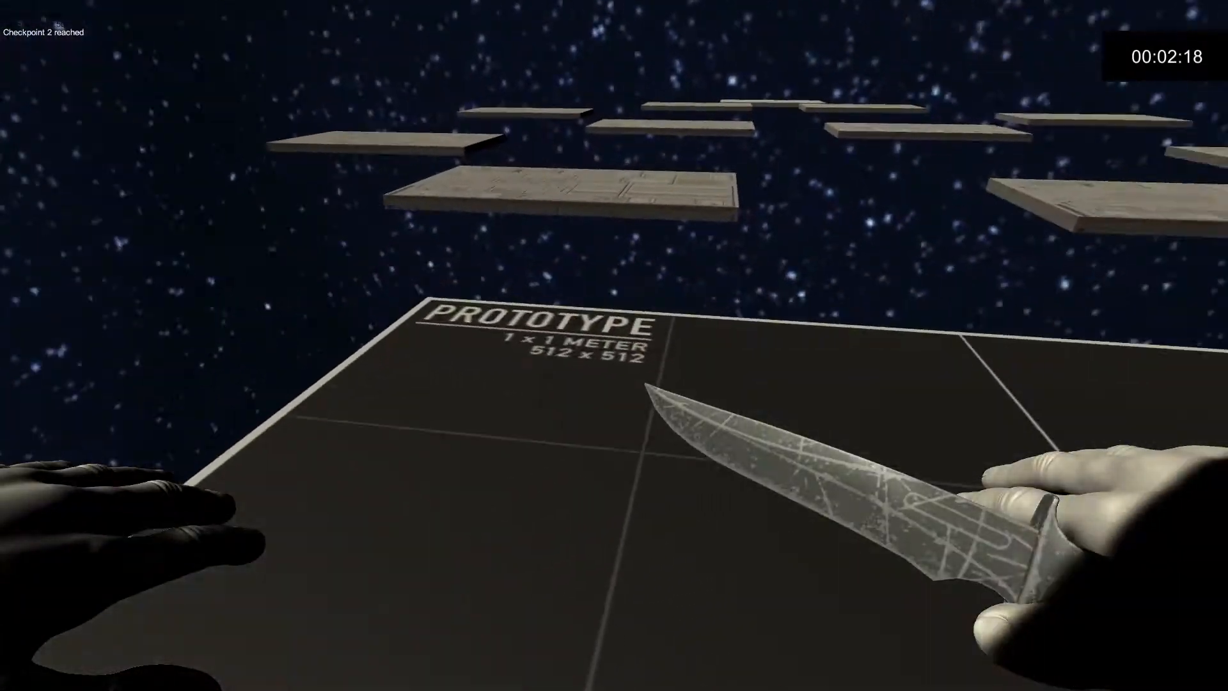
mouse_move(615, 345)
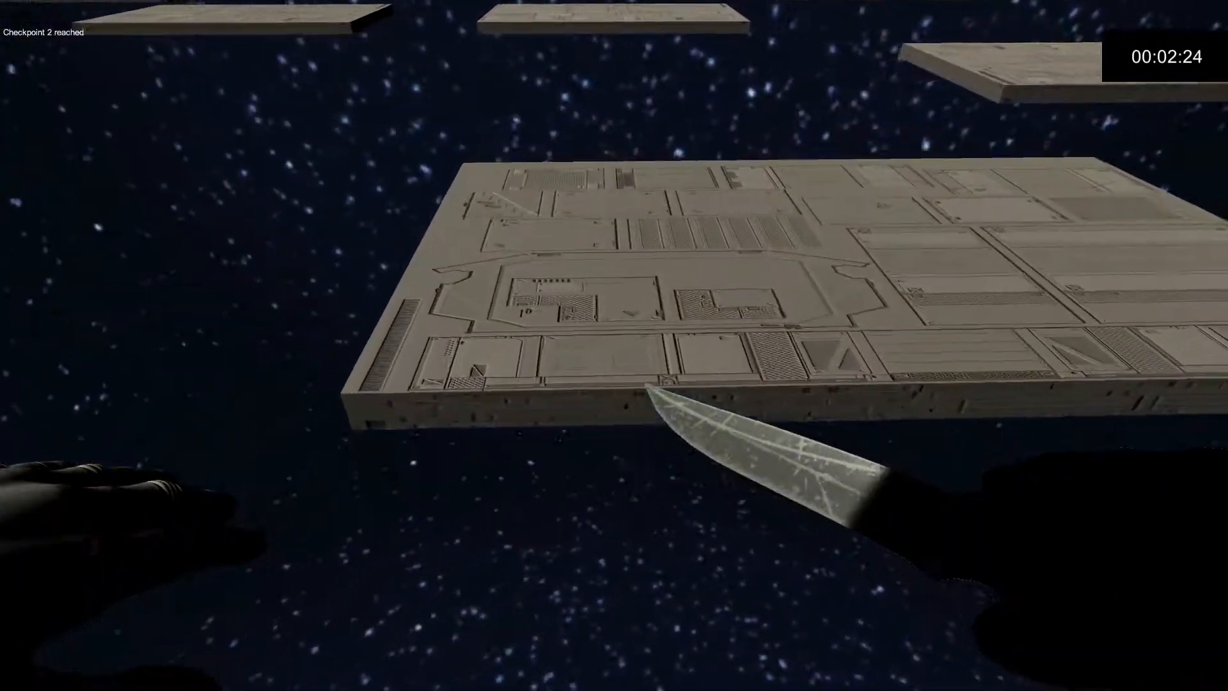
mouse_move(614, 346)
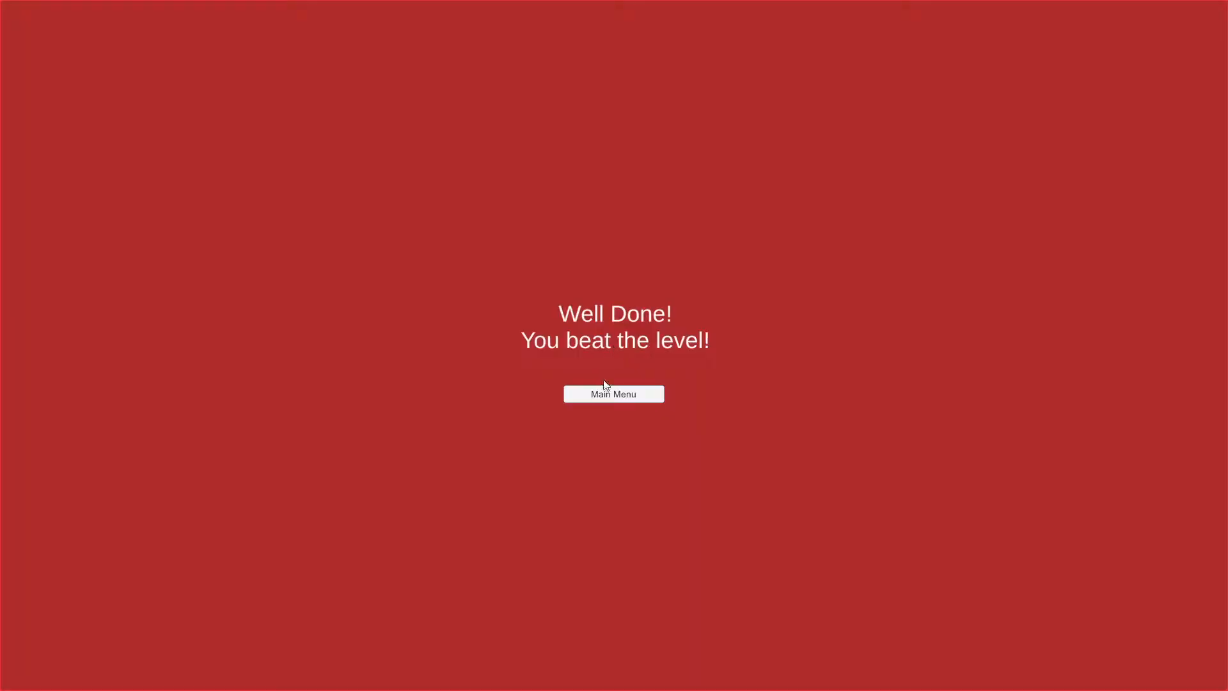
- Click Main Menu on the completion screen to head toward the city map
click(614, 393)
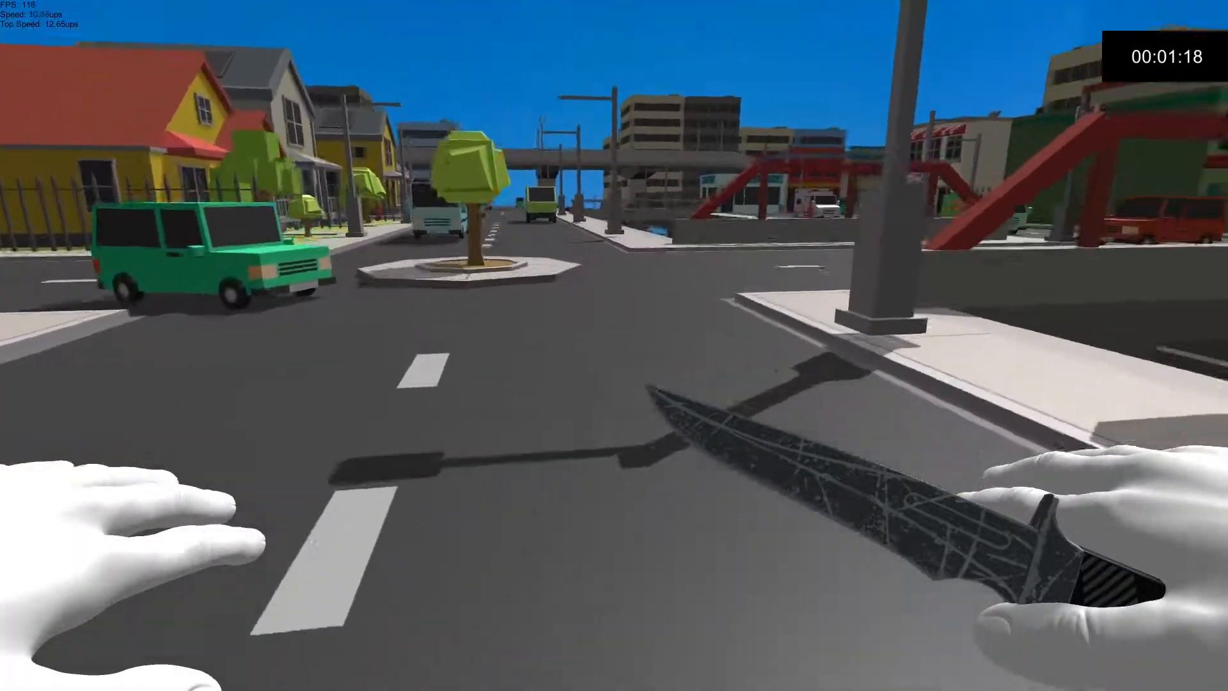
mouse_move(578, 339)
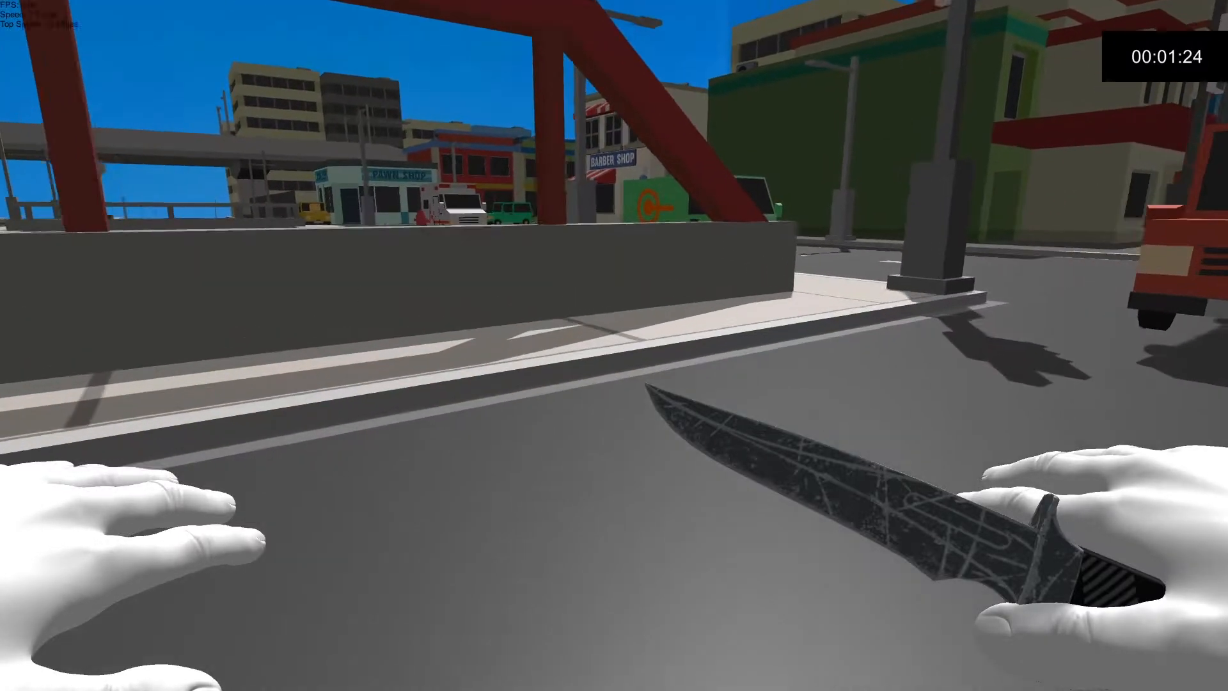
mouse_move(614, 346)
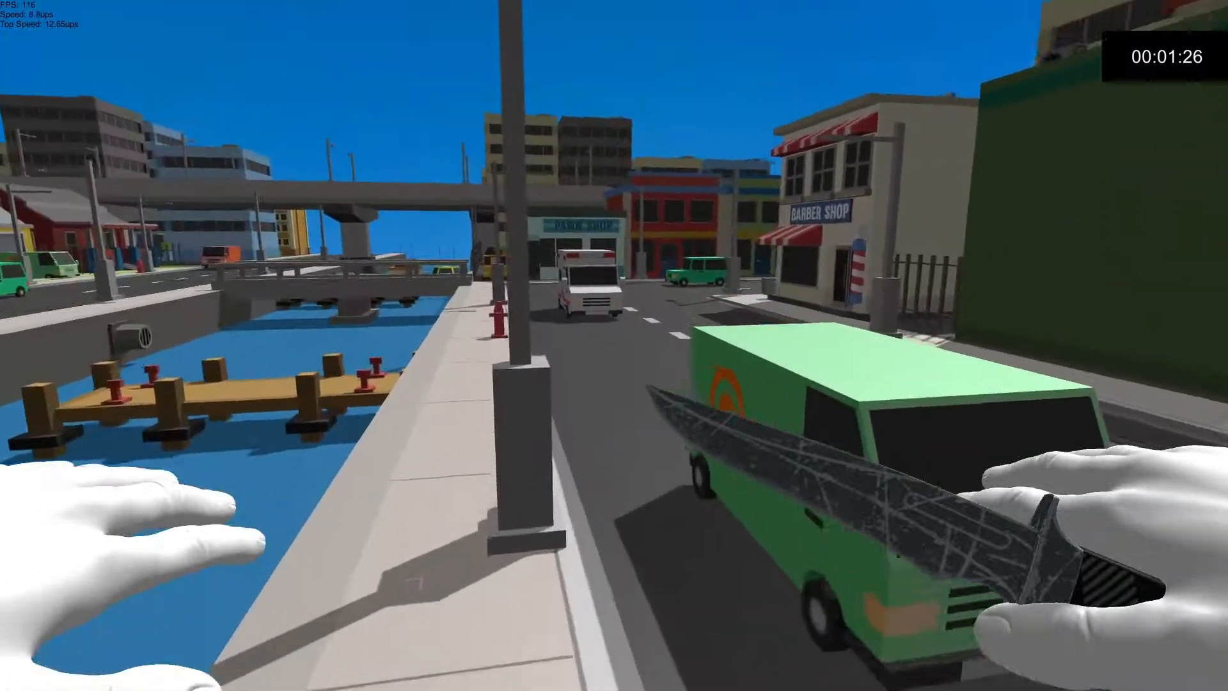
- Bhop through the city streets past the shops onto the highway, returning to the main menu at 1:42
key(w)
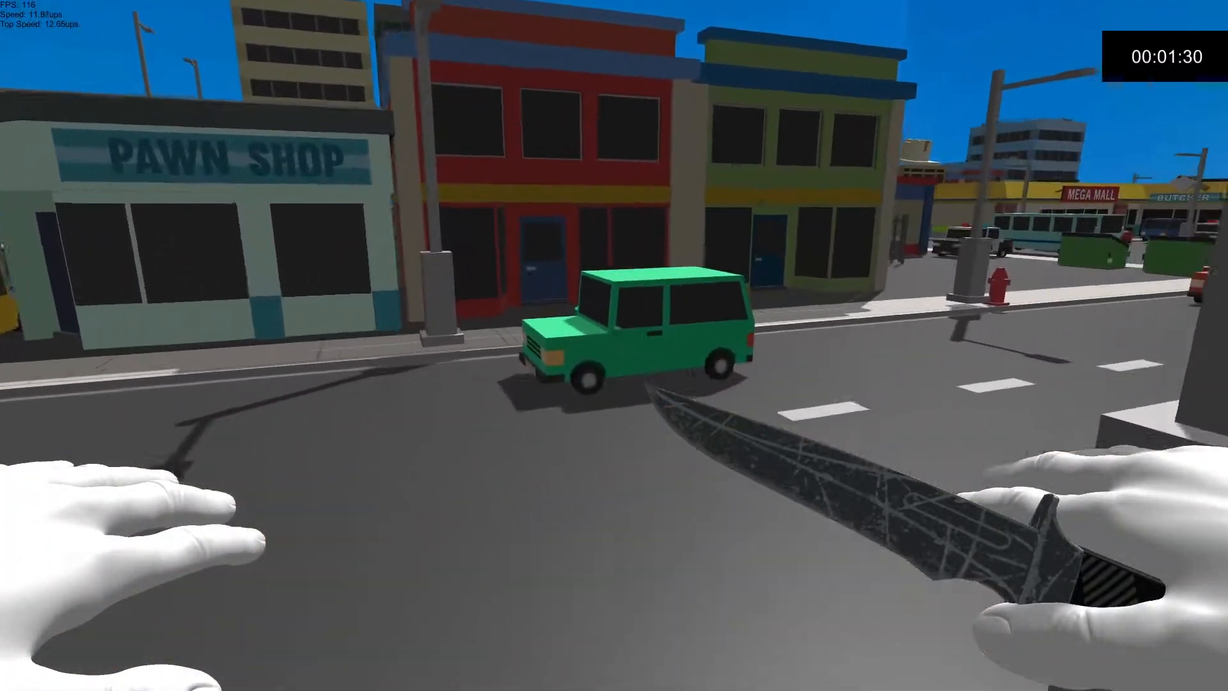
mouse_move(614, 345)
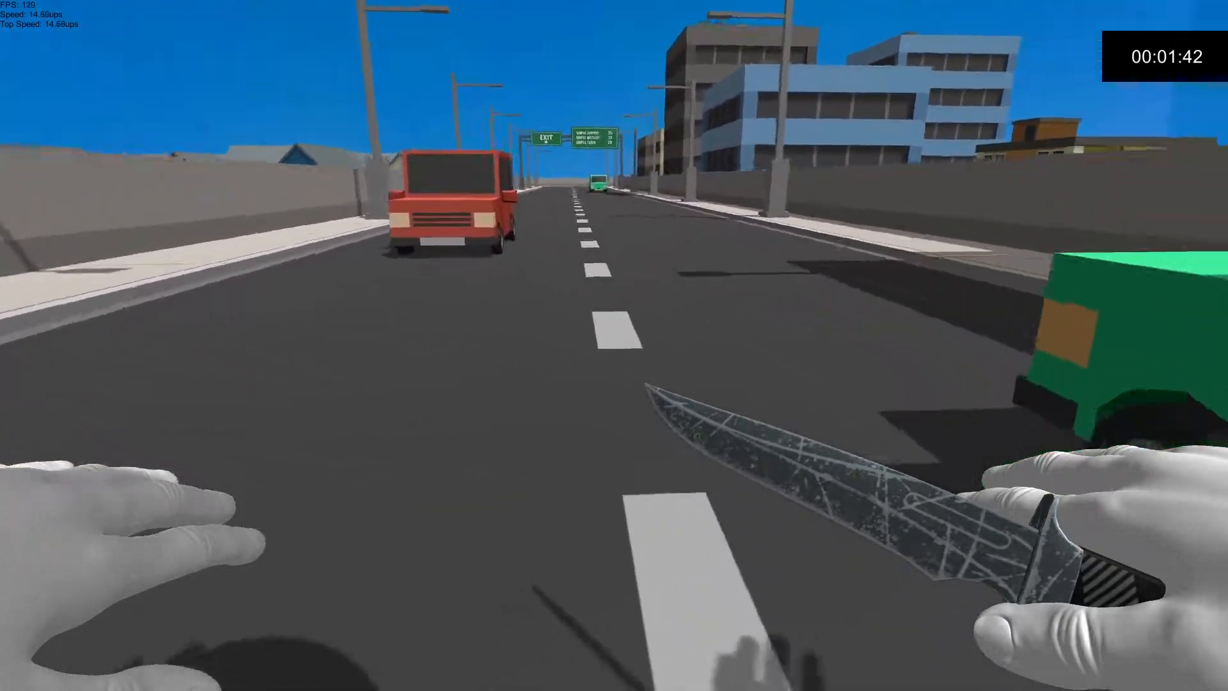
key(w)
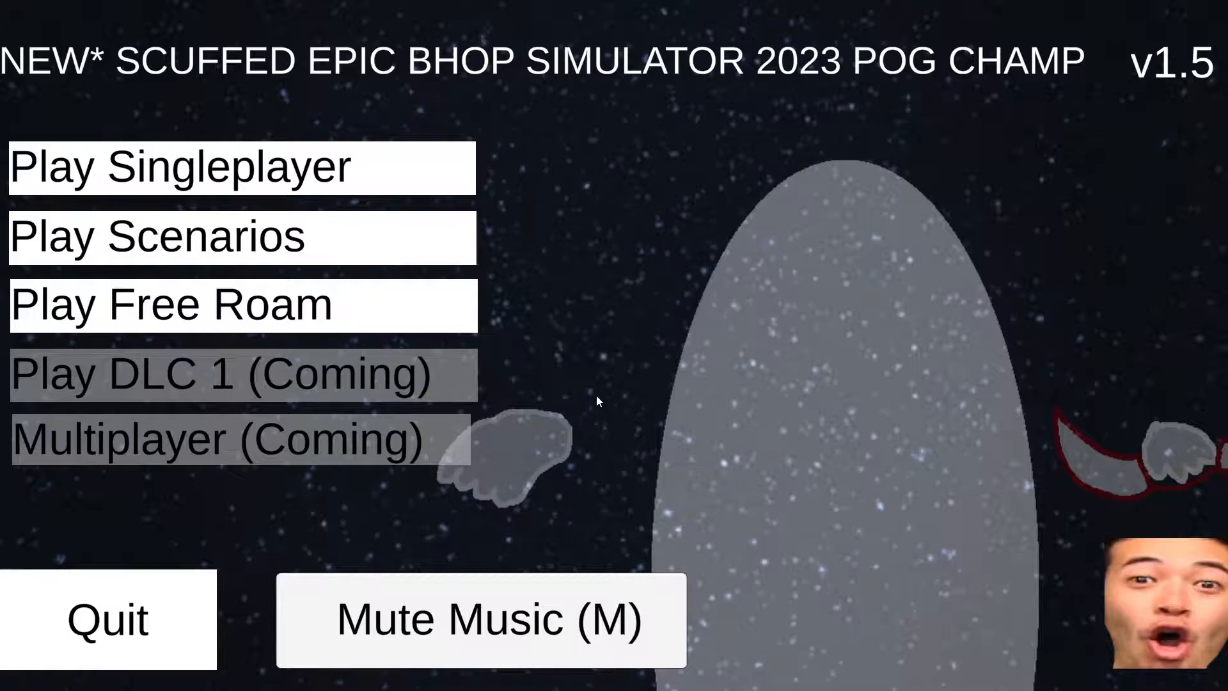
mouse_move(1161, 606)
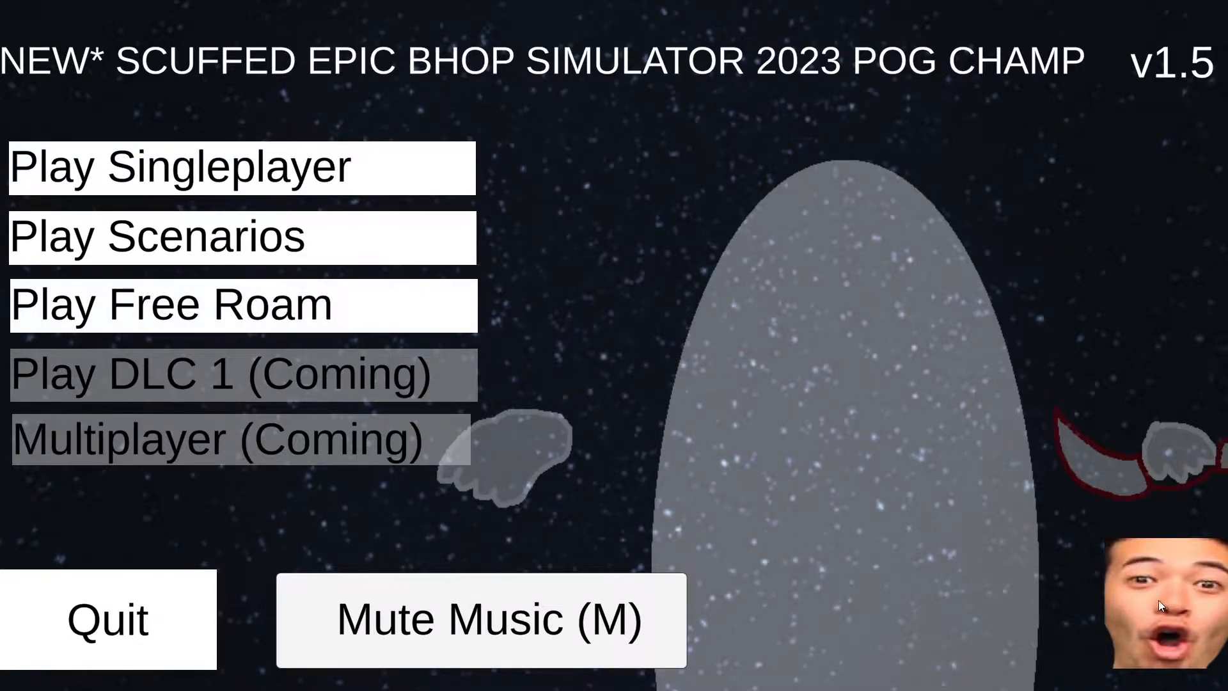
mouse_move(572, 366)
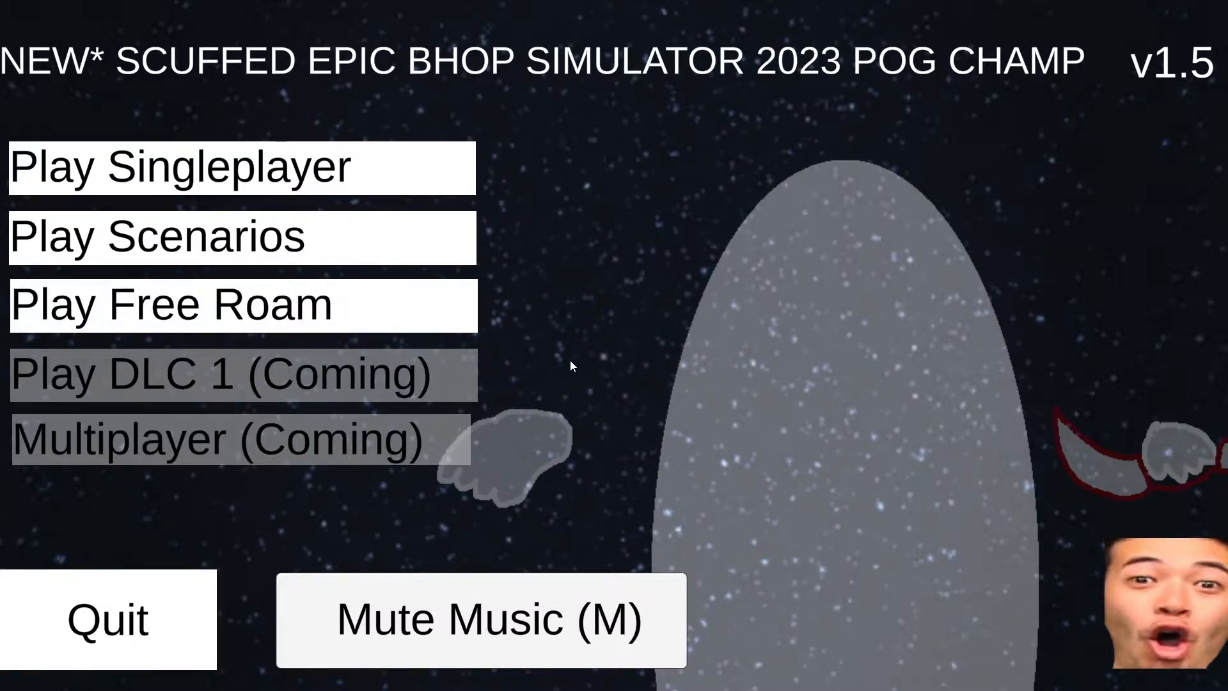
mouse_move(499, 198)
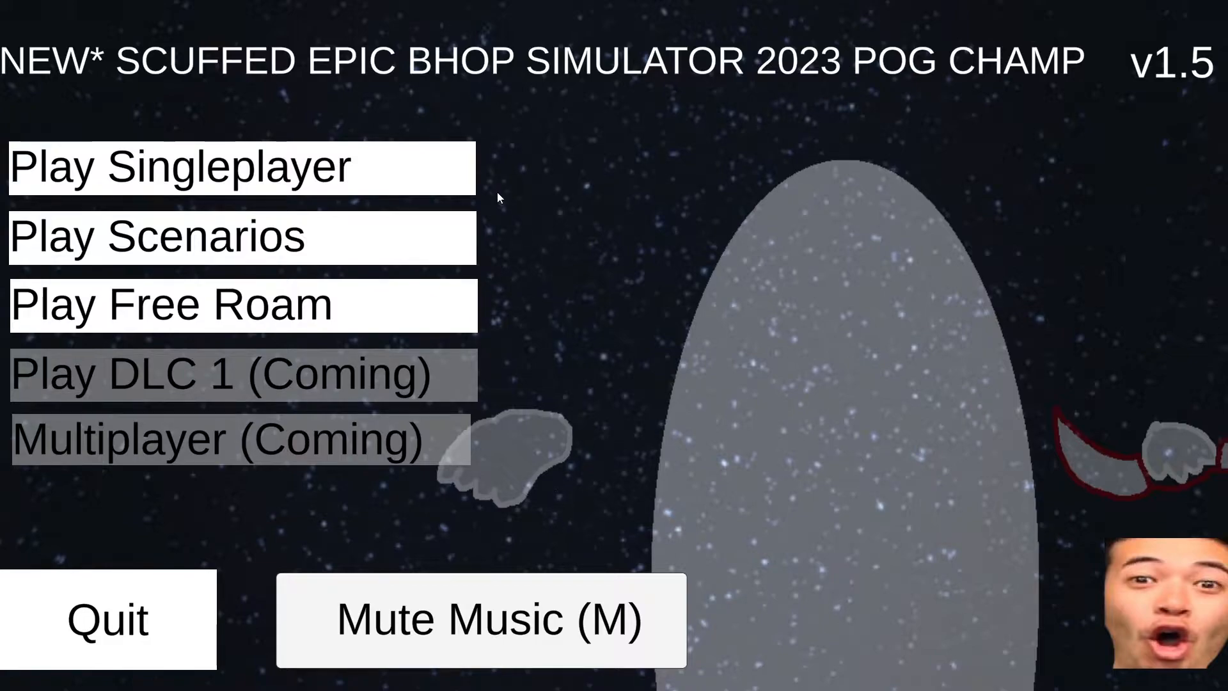
mouse_move(399, 390)
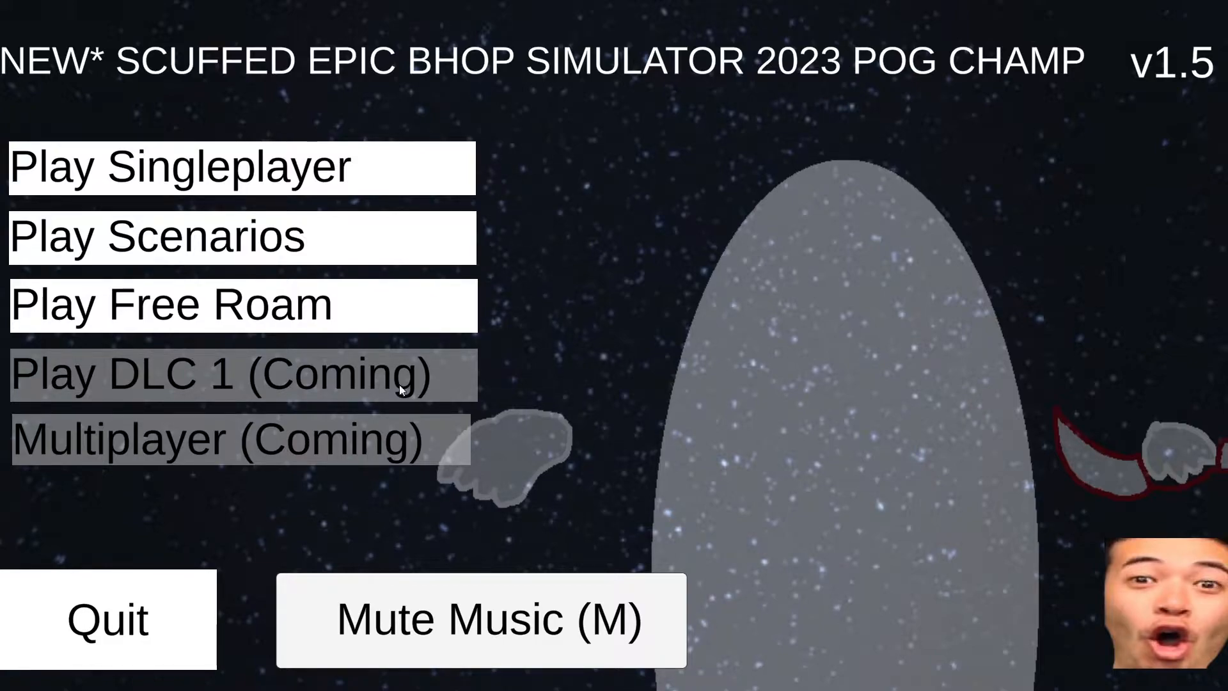
mouse_move(789, 372)
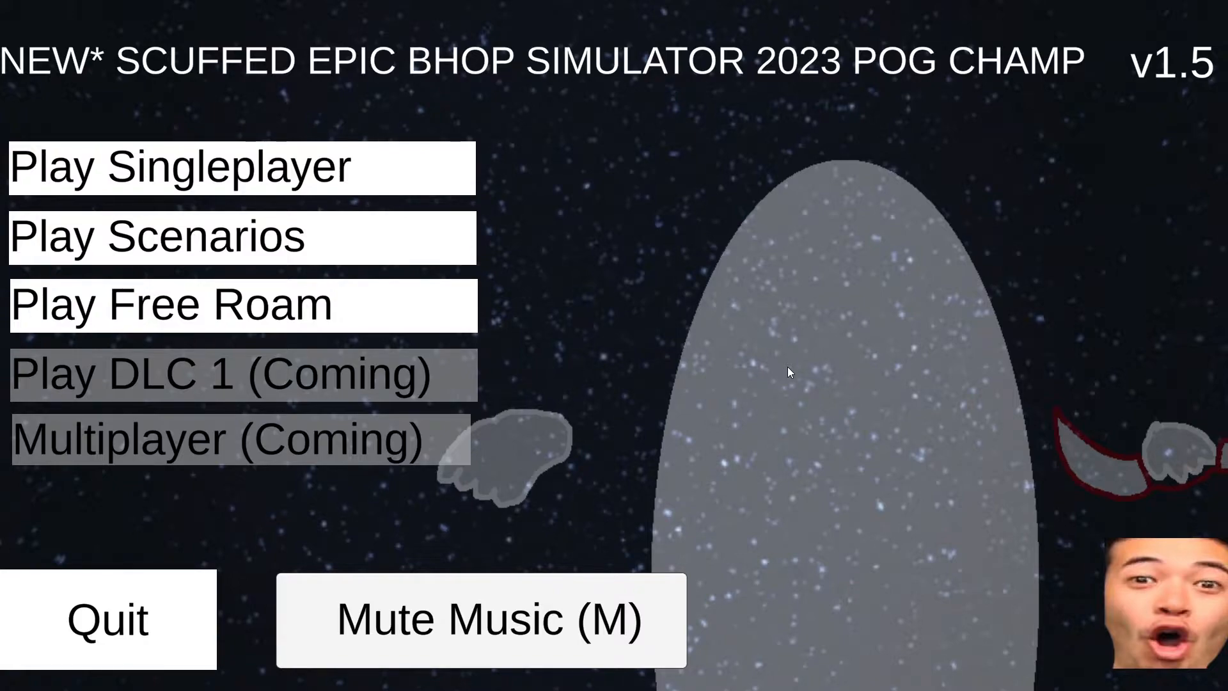
mouse_move(643, 350)
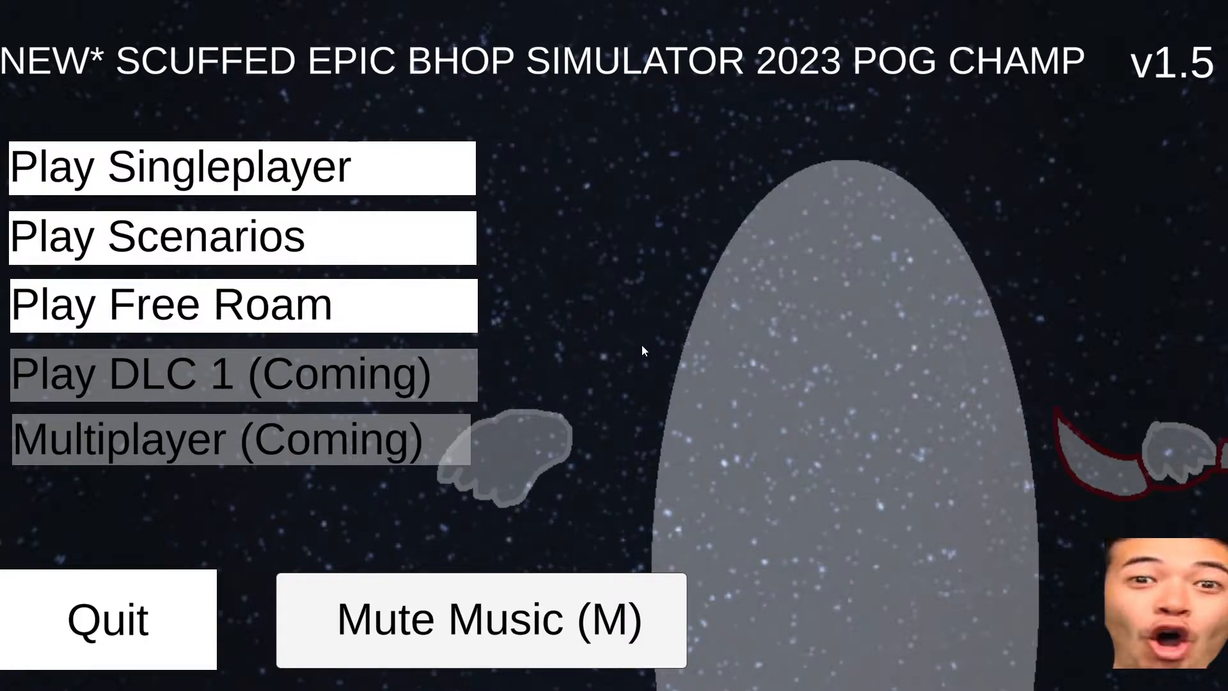